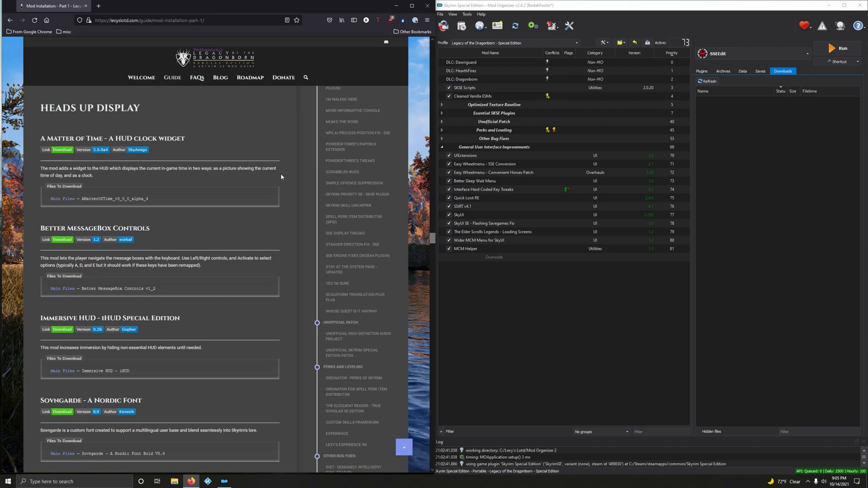
mouse_move(282, 176)
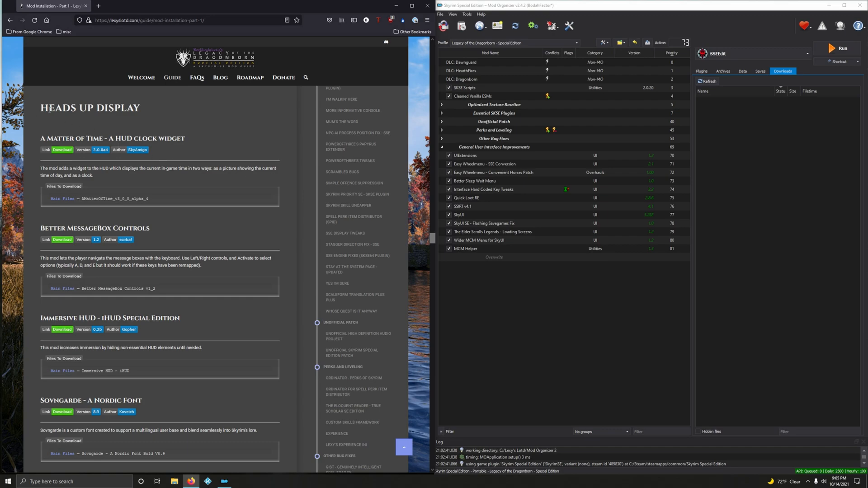
Create a new mod-list separator and name it 'Heads Up Display' from the copied guide heading
right_click(90, 108)
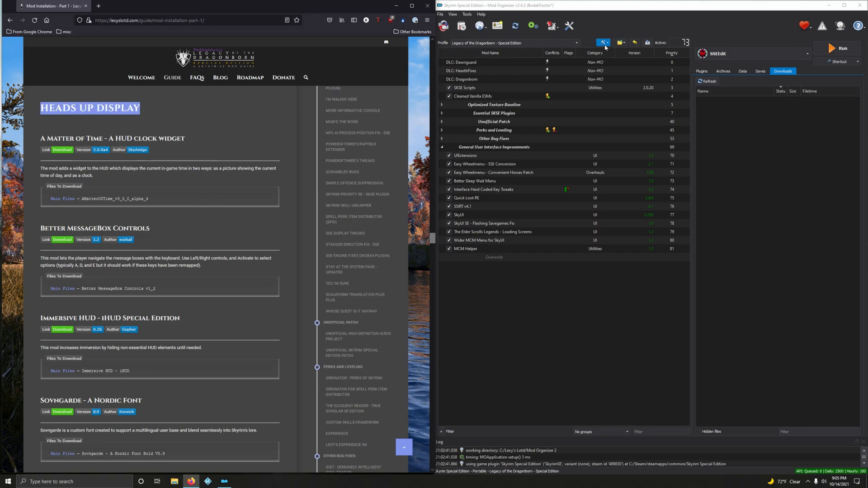
left_click(603, 42)
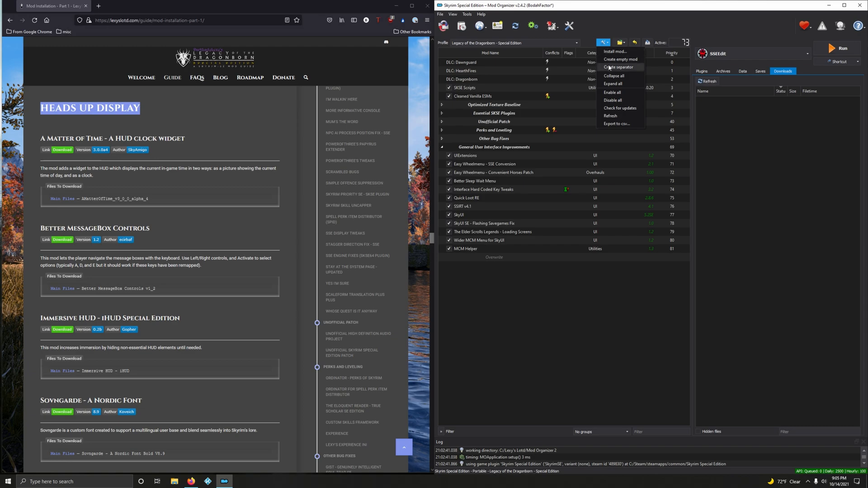
left_click(619, 66)
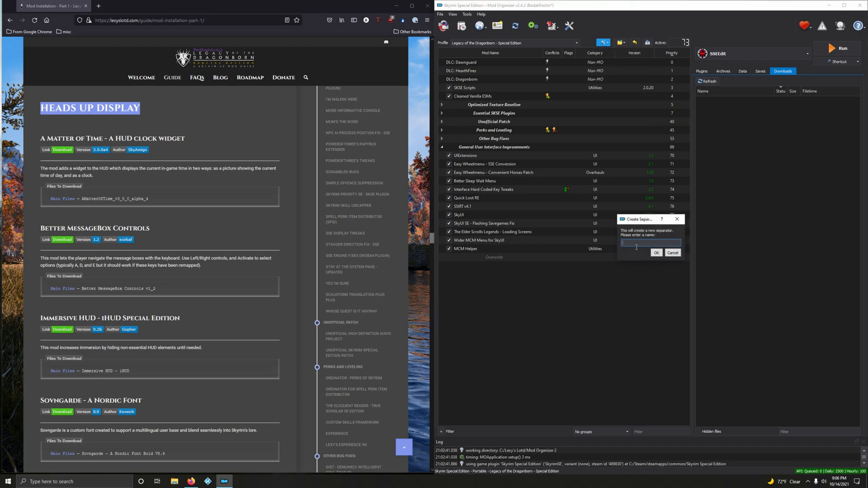
left_click(657, 253)
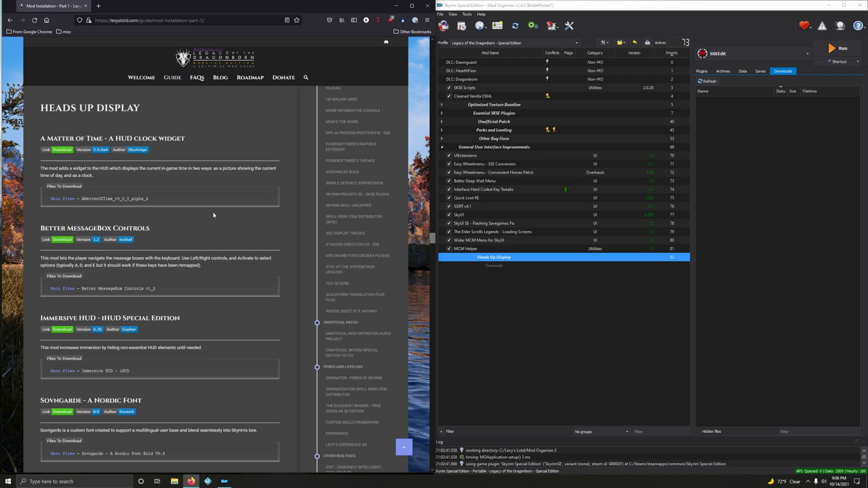
mouse_move(199, 215)
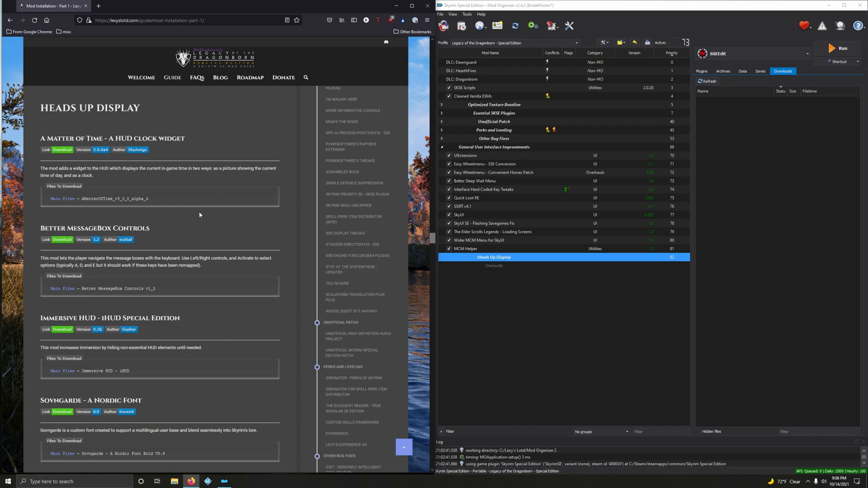
mouse_move(62, 151)
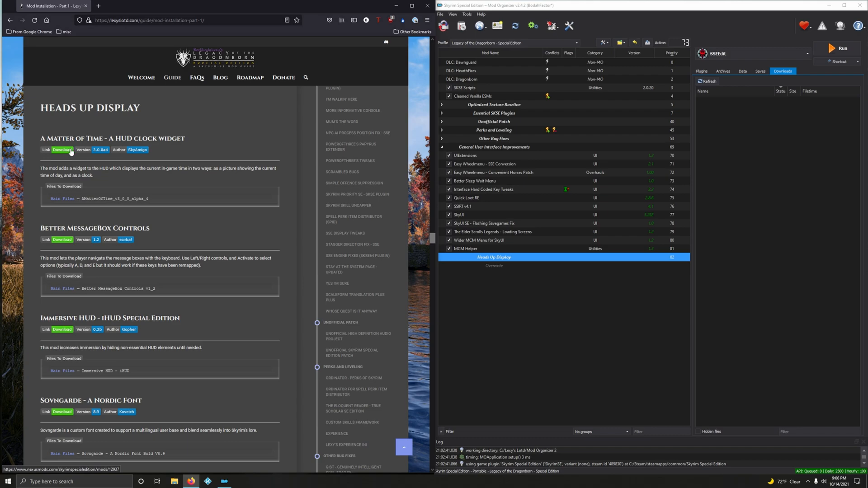
Fetch A Matter of Time's main file via Mod Manager Download and quick-install it with the suggested name
left_click(62, 149)
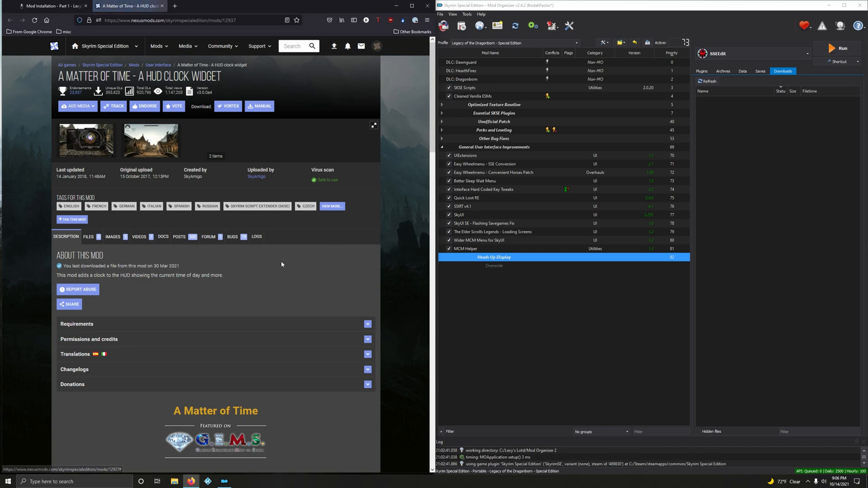
left_click(88, 236)
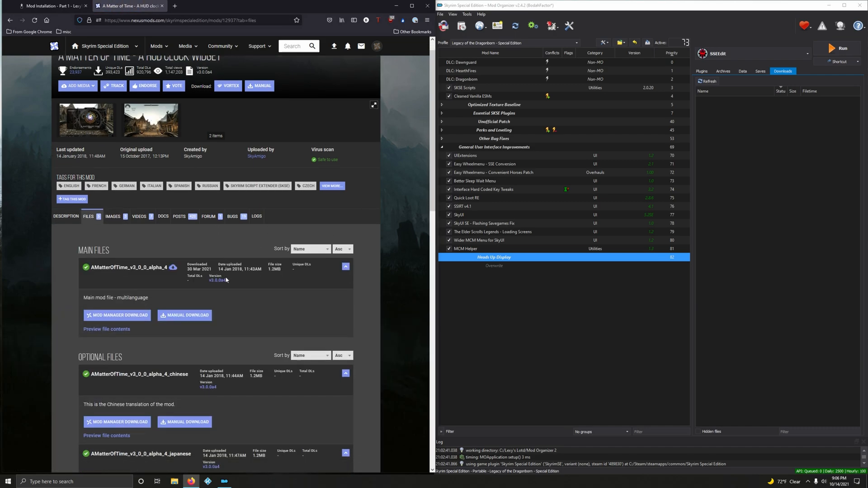
left_click(52, 6)
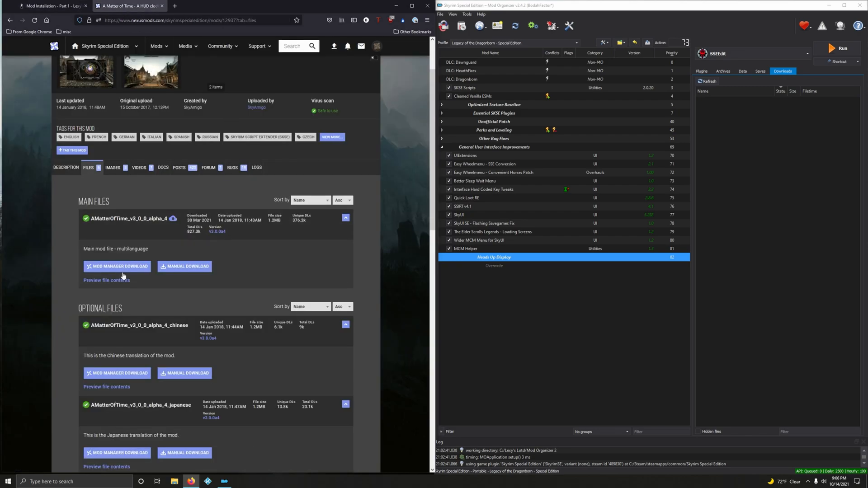
left_click(117, 266)
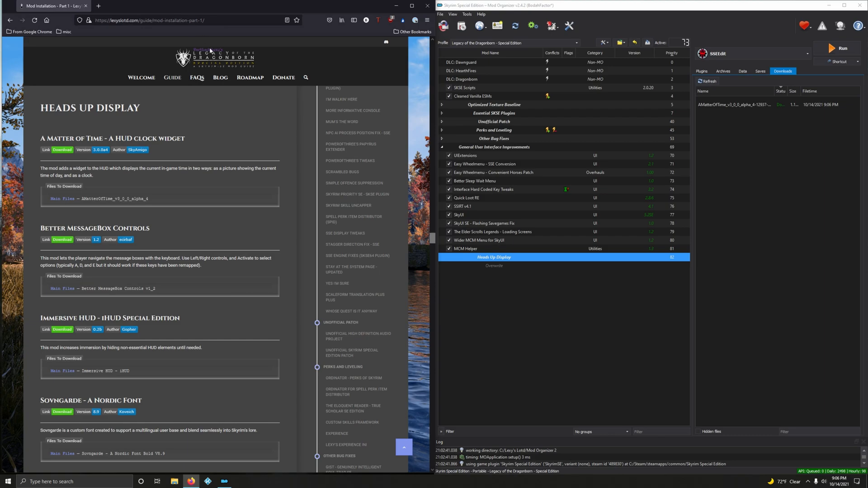
double_click(734, 104)
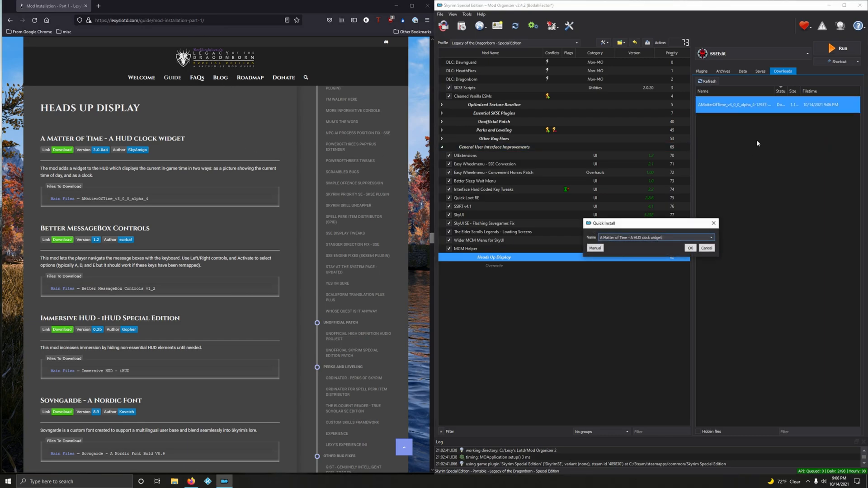
left_click(690, 247)
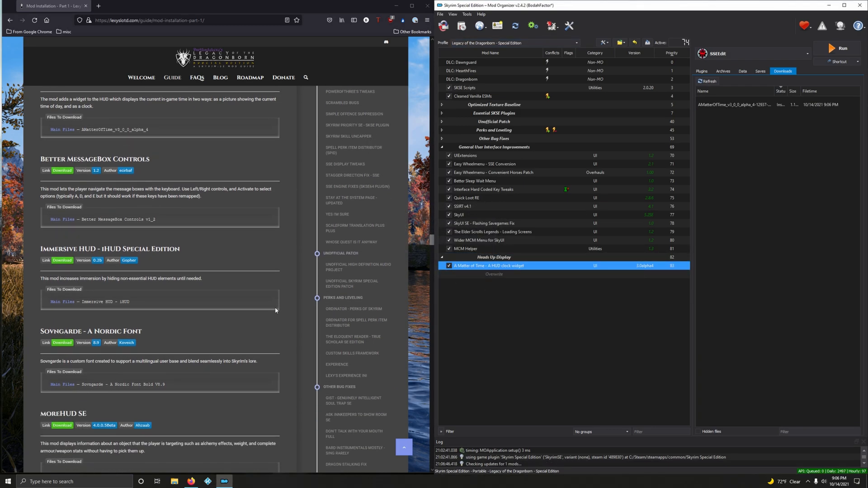
mouse_move(290, 285)
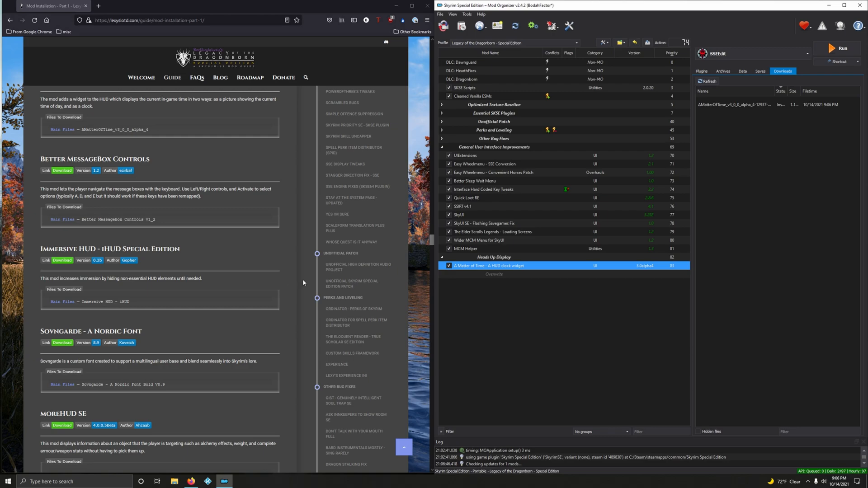
mouse_move(281, 277)
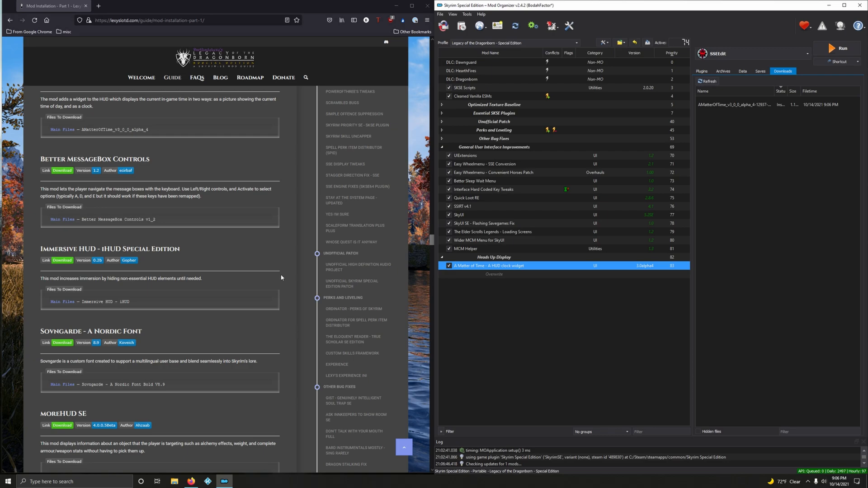
mouse_move(255, 275)
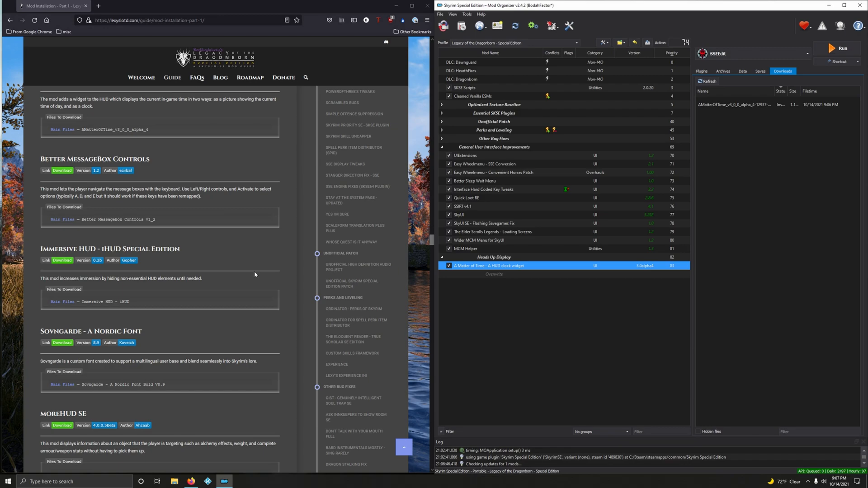
mouse_move(189, 222)
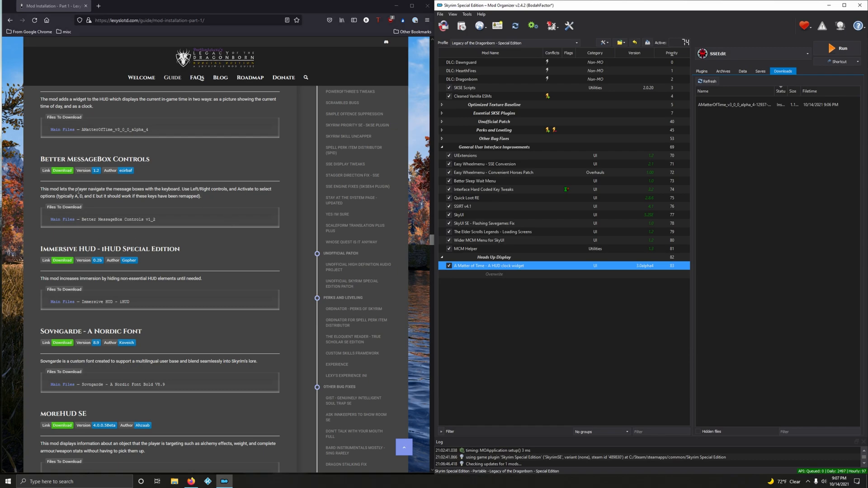
mouse_move(61, 172)
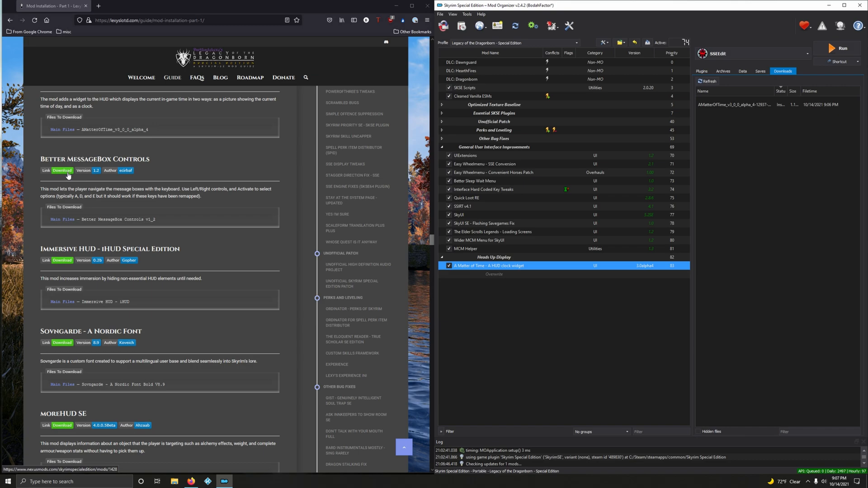
Fetch Better MessageBox Controls' main file via Mod Manager Download and install it in MO2
left_click(62, 170)
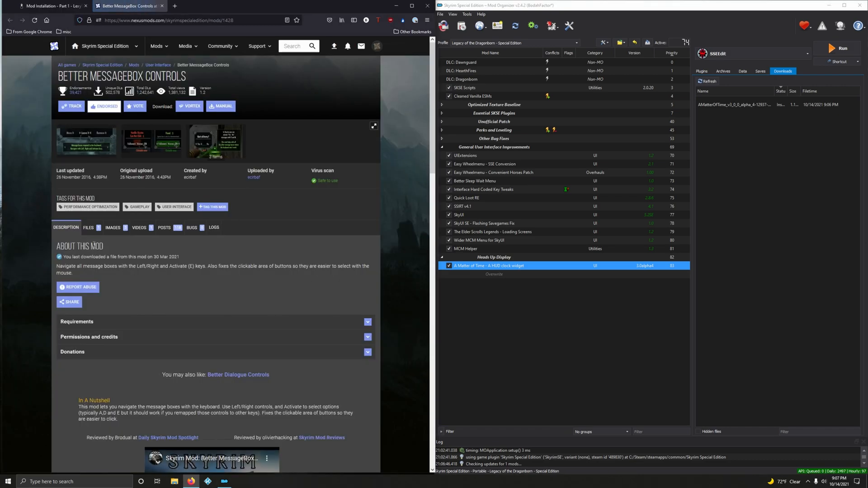
left_click(88, 228)
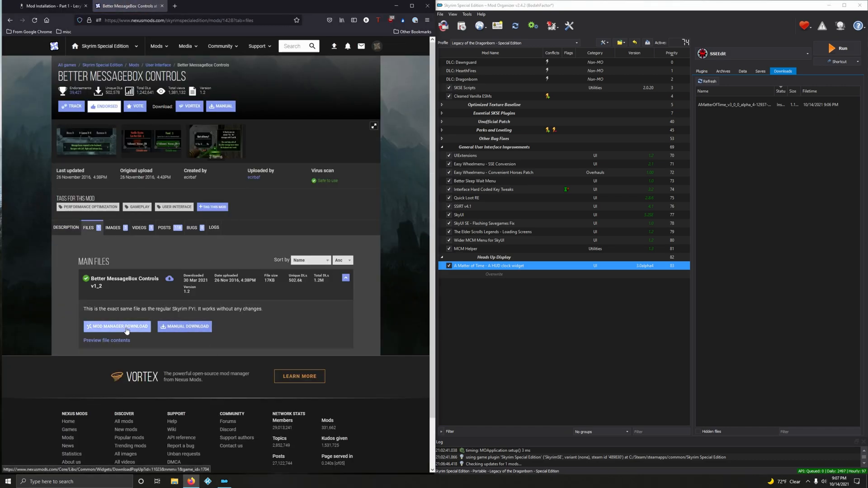
left_click(117, 327)
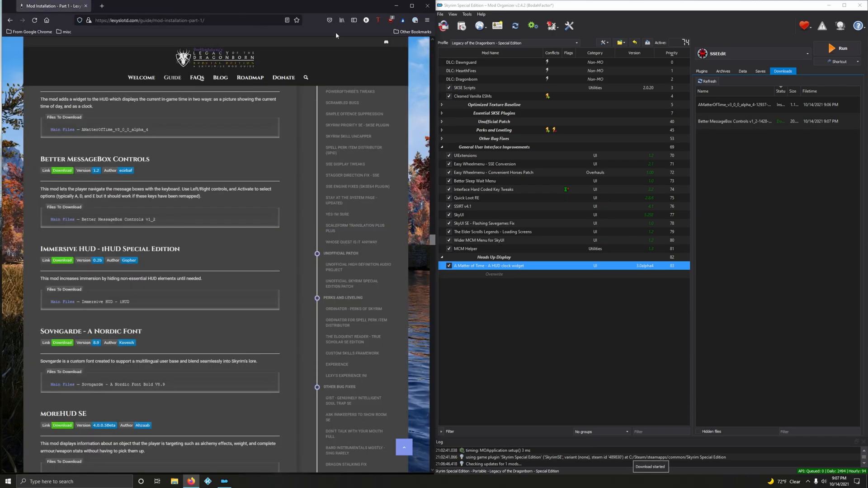
double_click(734, 121)
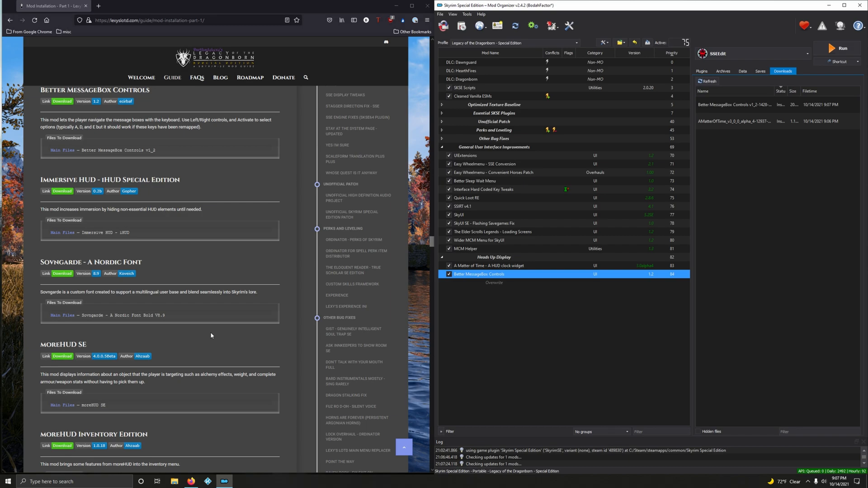
mouse_move(131, 197)
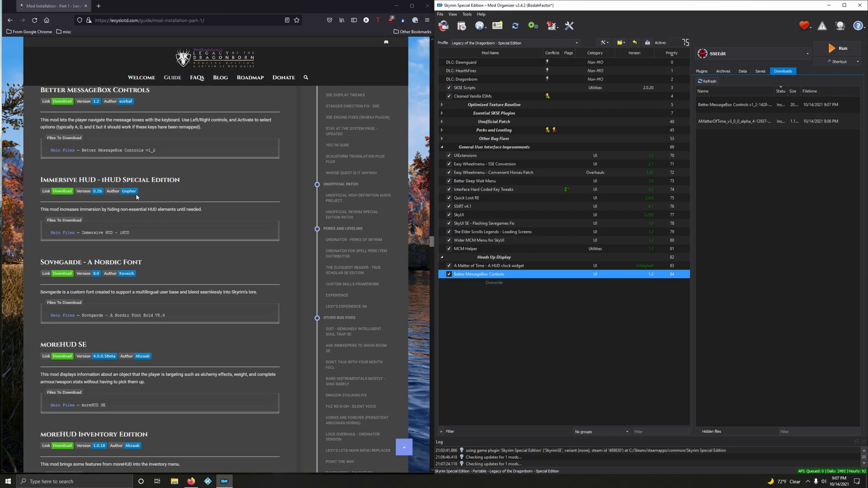
mouse_move(133, 198)
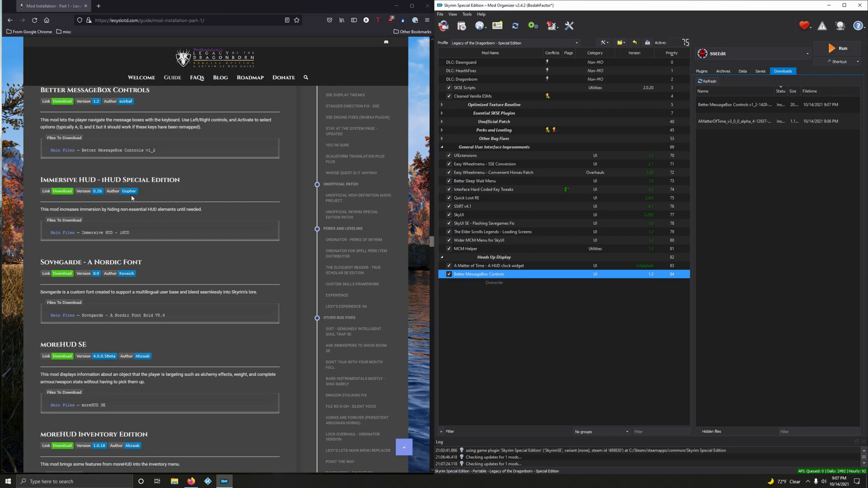
mouse_move(73, 244)
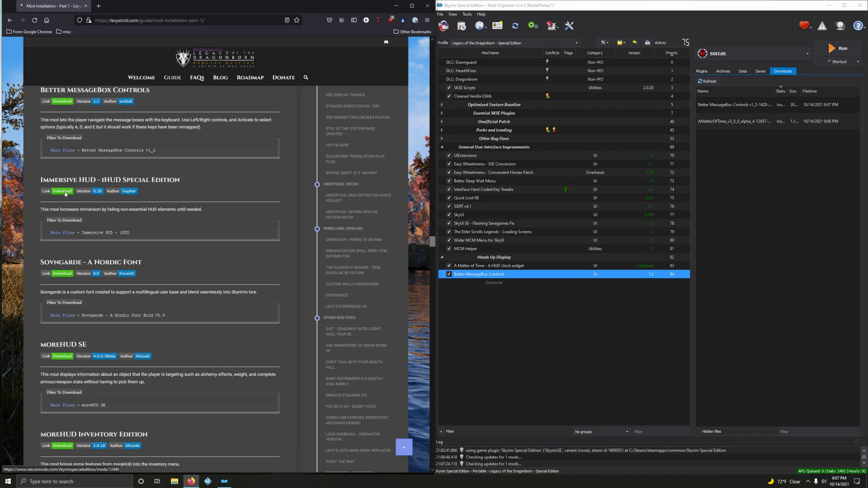
Download Immersive HUD's main file and install it as 'Immersive HUD - iHUD Special Edition' without extracting the BSA
left_click(62, 190)
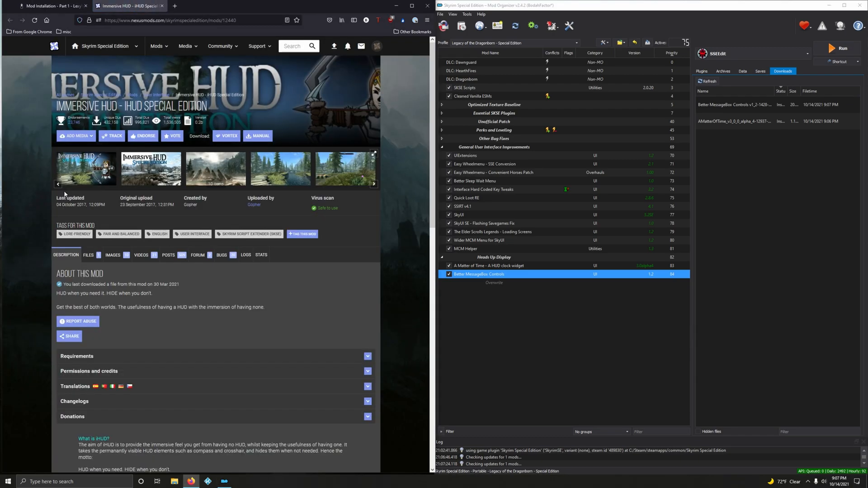
left_click(88, 255)
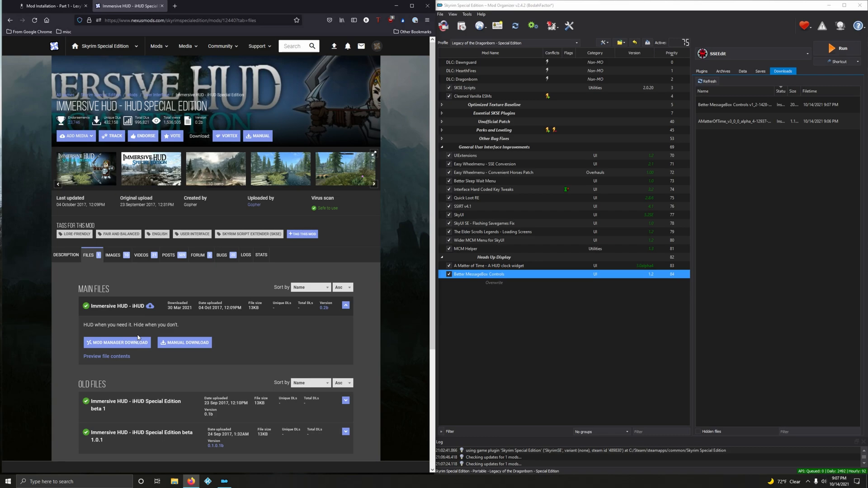
left_click(116, 341)
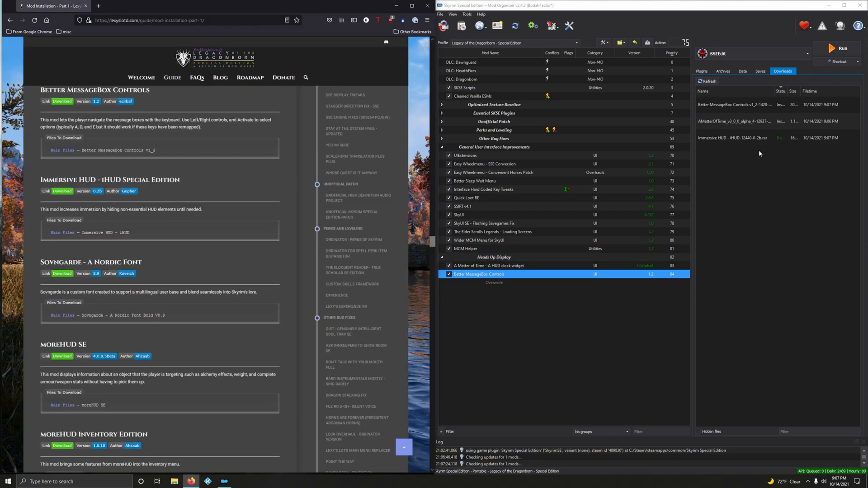
double_click(733, 137)
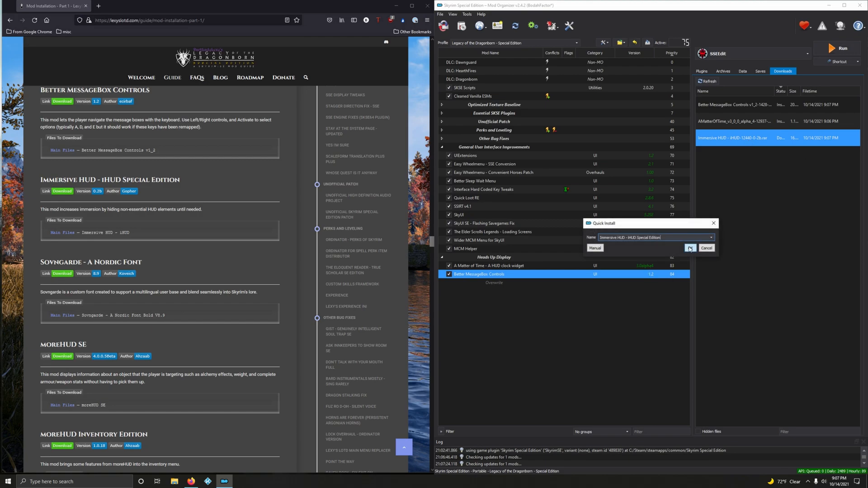
left_click(691, 248)
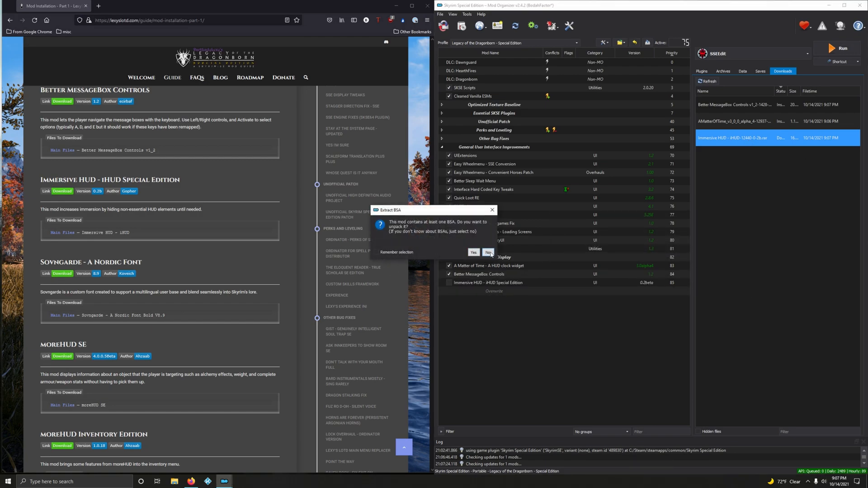
left_click(486, 252)
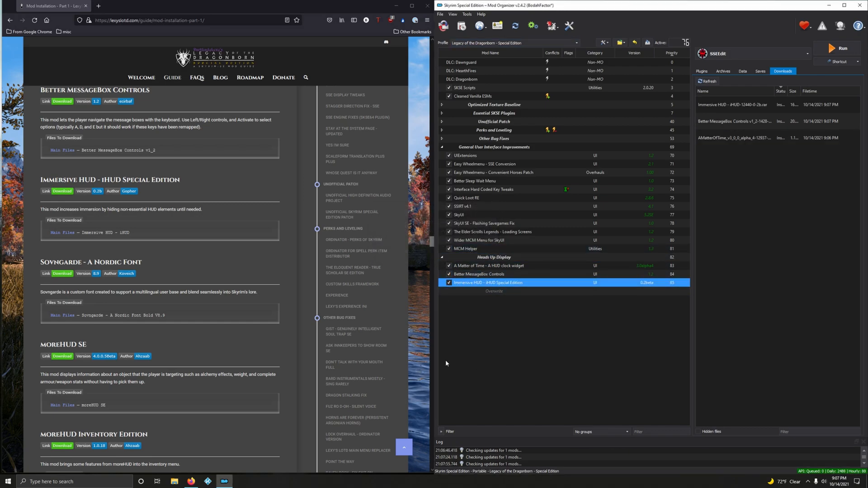
scroll("down", 3)
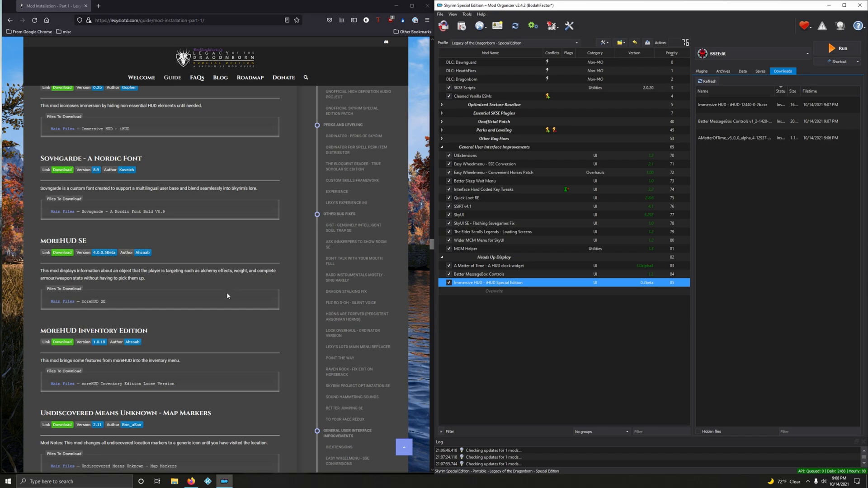
mouse_move(157, 218)
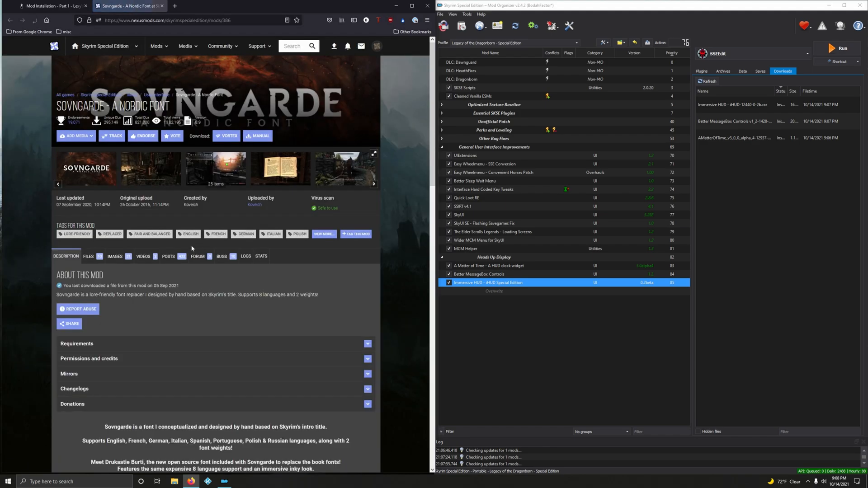
Download Sovngarde - A Nordic Font, quick-install it and tick it enabled in the mod list
left_click(88, 256)
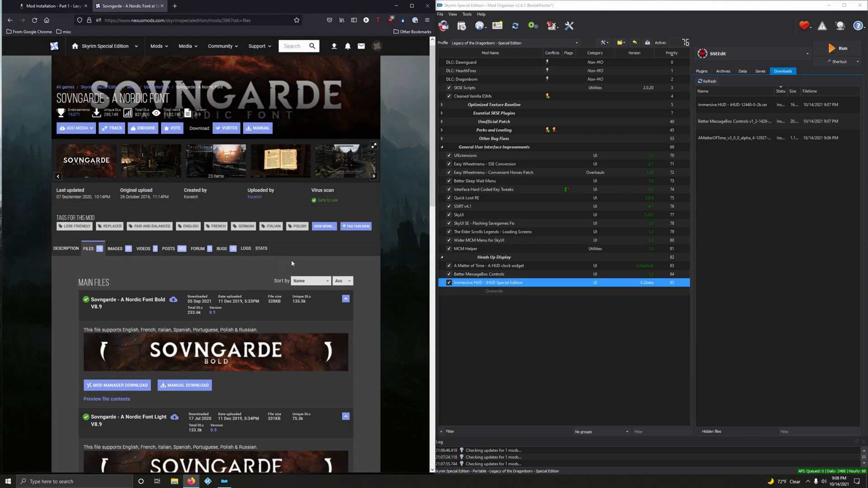
scroll("down", 3)
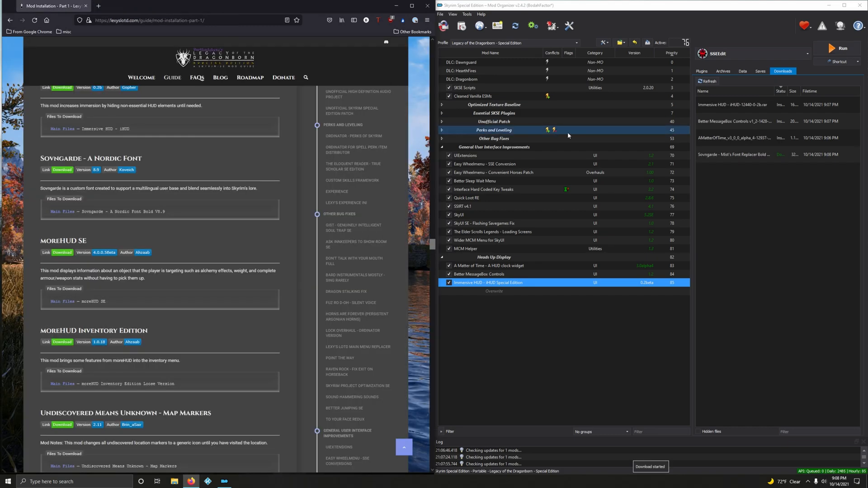
double_click(735, 154)
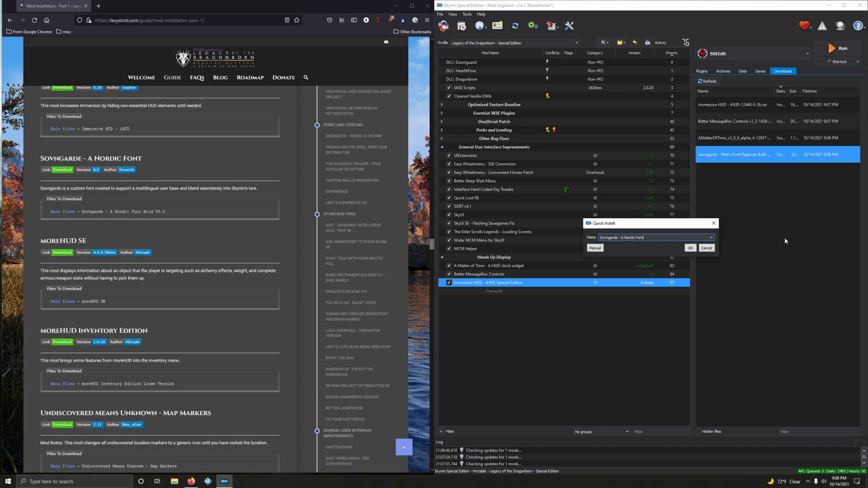
left_click(689, 248)
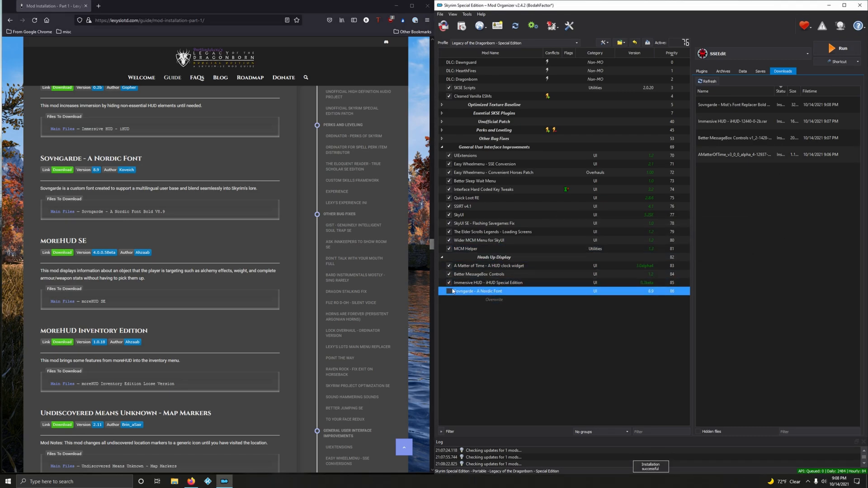
left_click(448, 291)
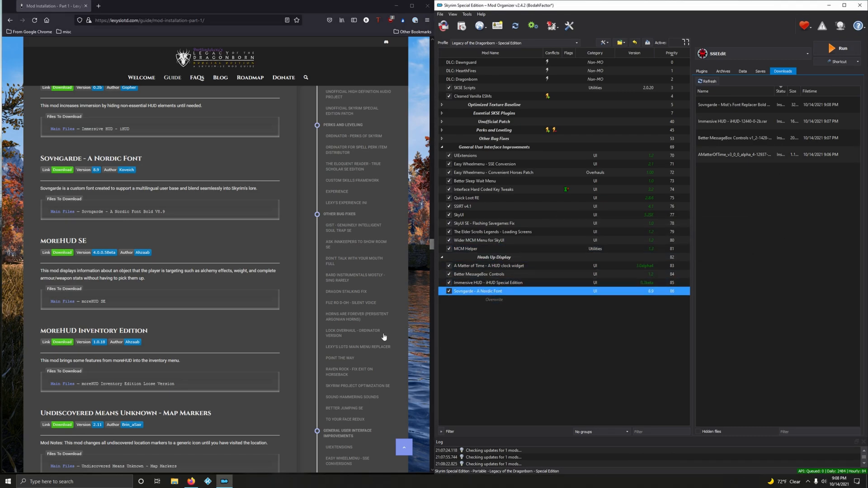
scroll("down", 3)
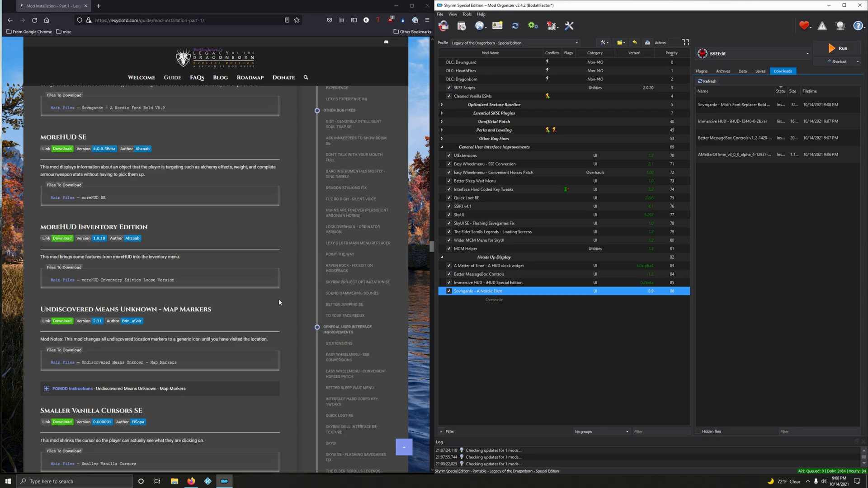
mouse_move(260, 250)
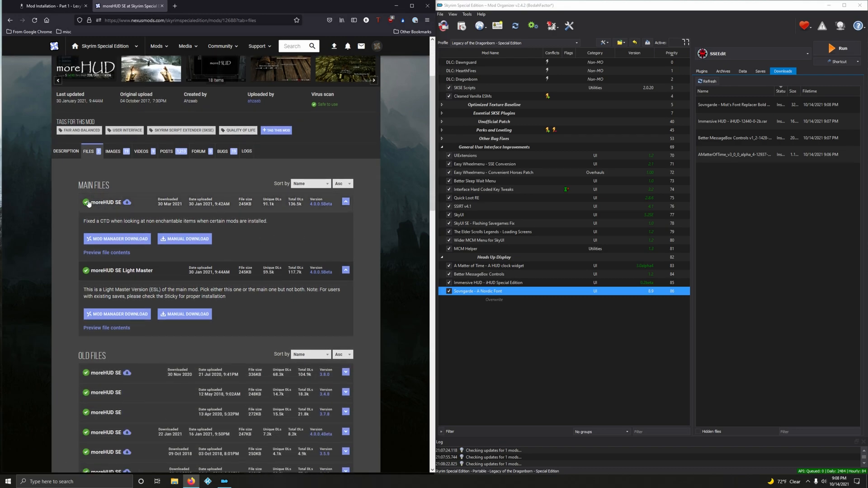
Download moreHUD SE's main file, install it without BSA extraction and enable it
left_click(116, 239)
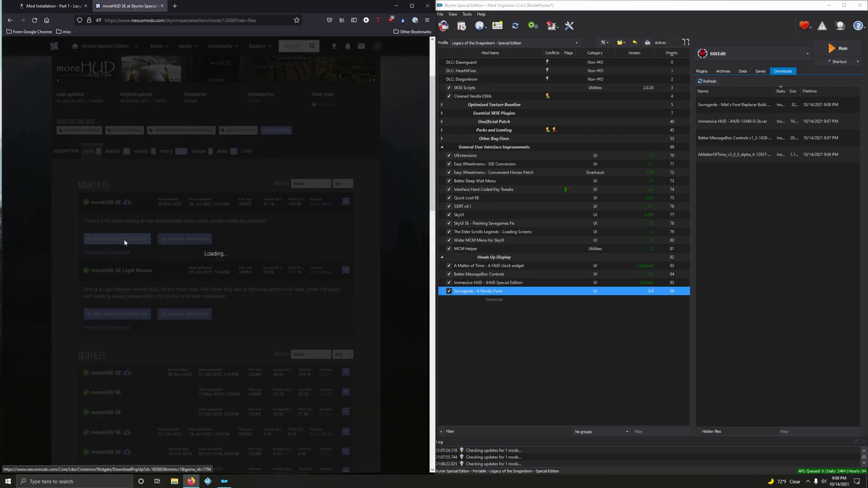
left_click(117, 239)
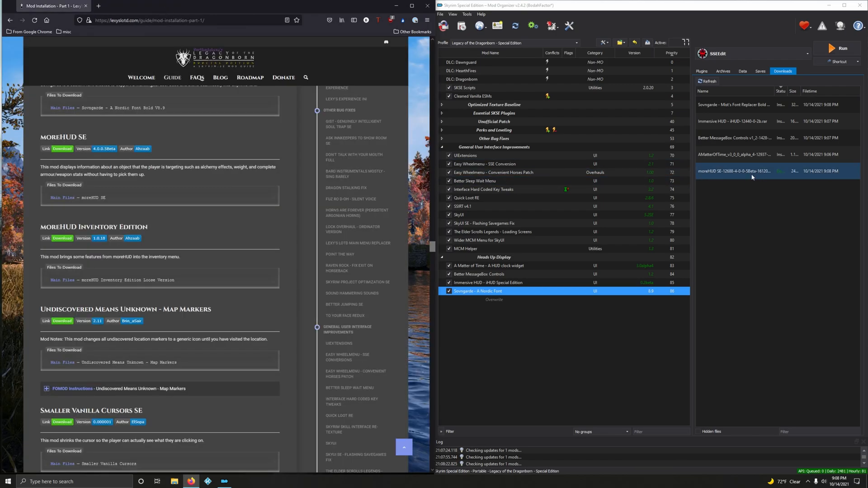
double_click(736, 171)
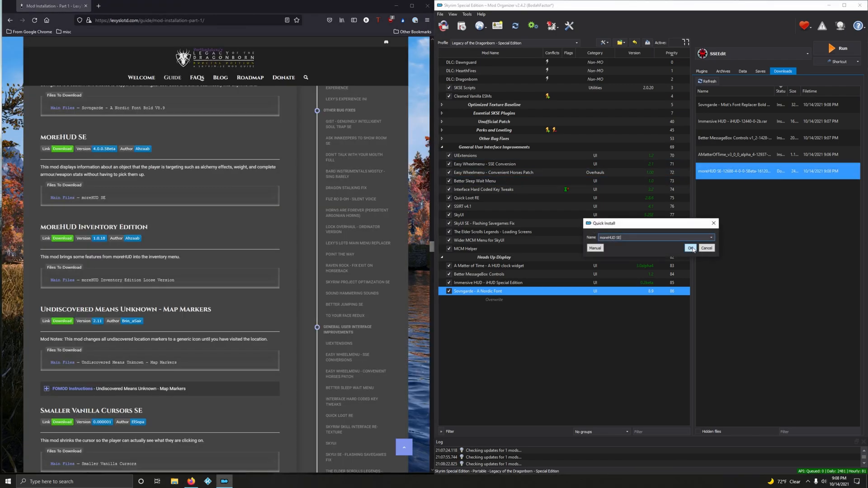
left_click(690, 248)
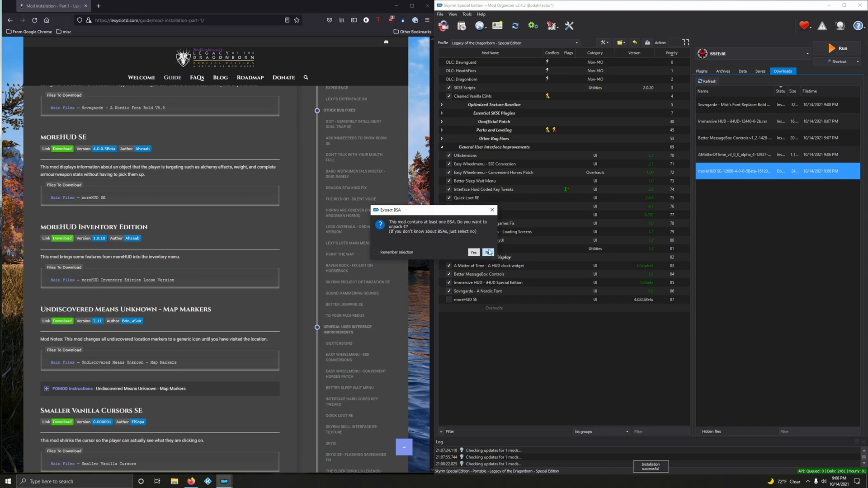
left_click(487, 252)
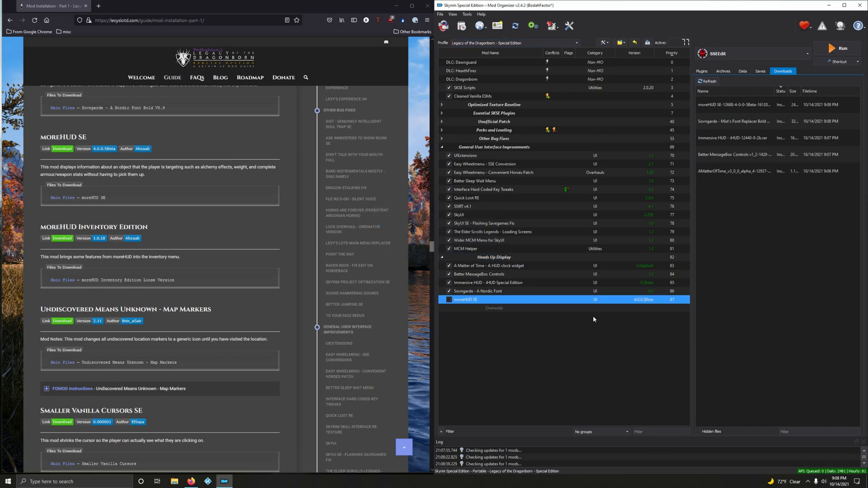
left_click(449, 300)
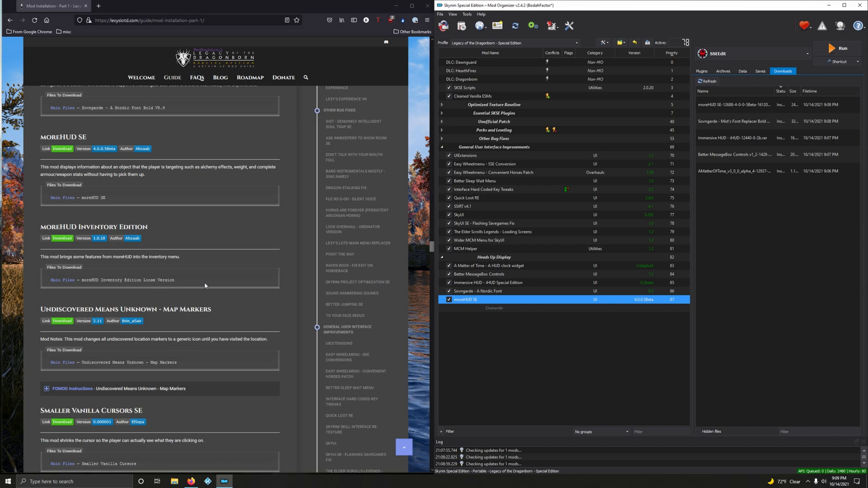
scroll("down", 3)
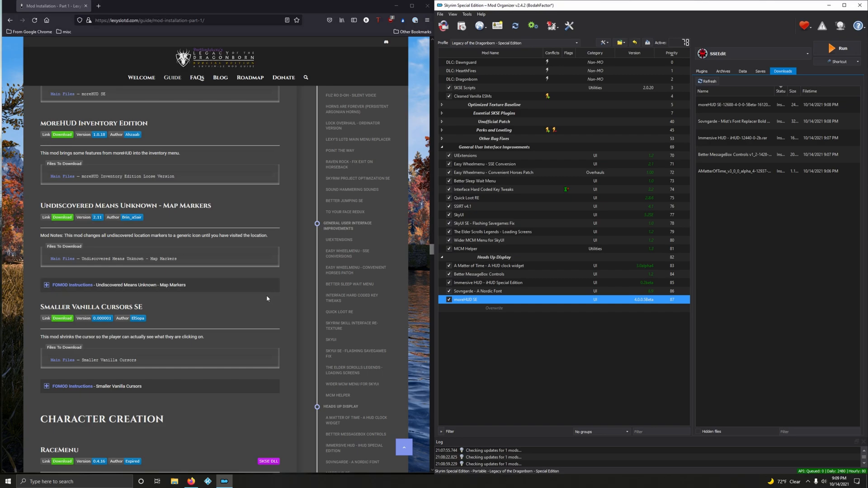
mouse_move(193, 170)
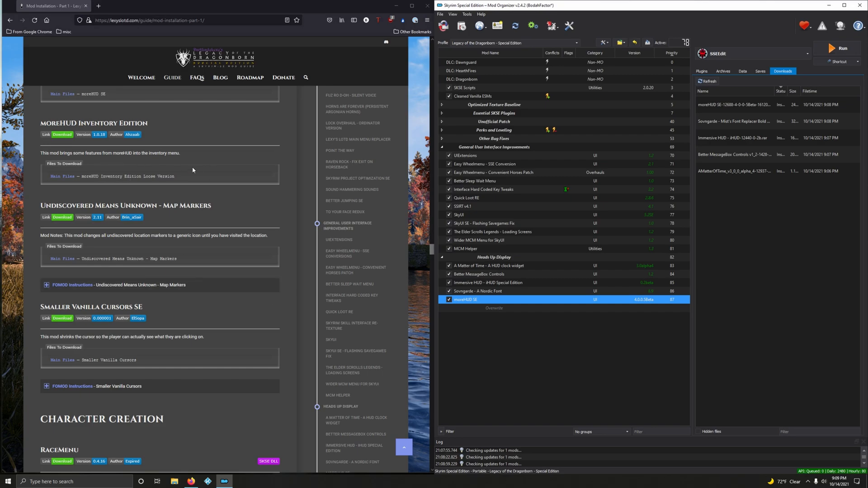
mouse_move(141, 204)
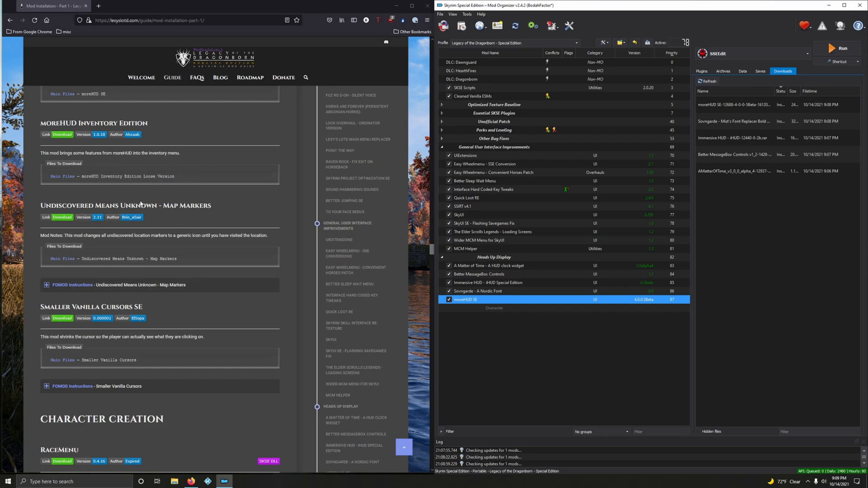
mouse_move(66, 141)
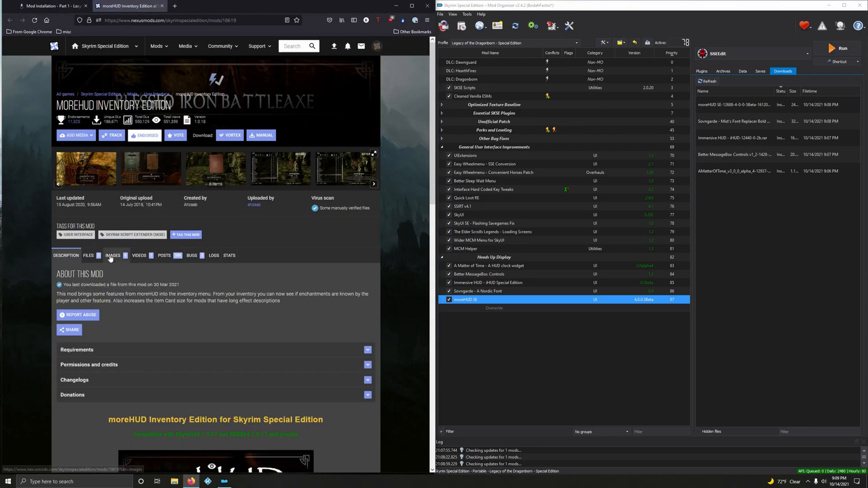
Download the Loose Version of moreHUD Inventory Edition and quick-install it under Heads Up Display
left_click(88, 255)
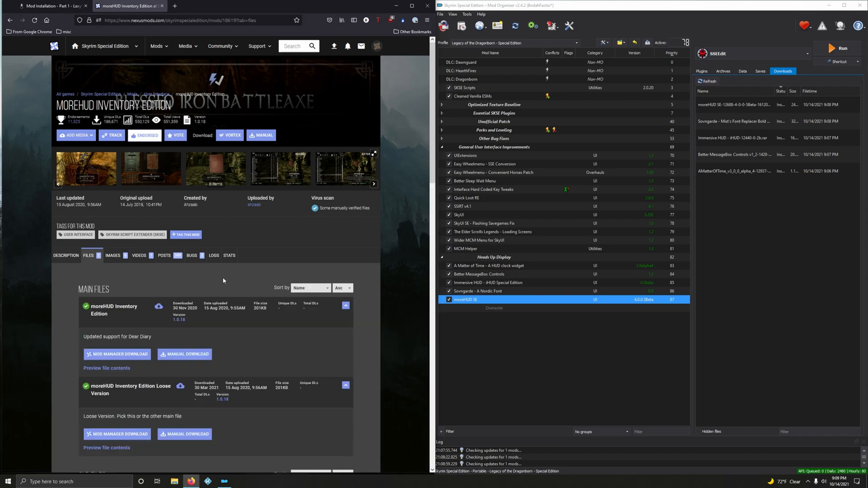
scroll("down", 3)
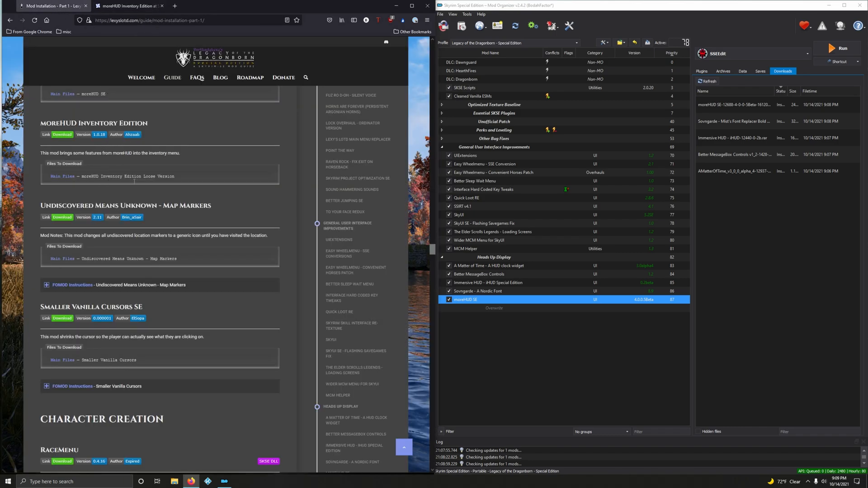
left_click(129, 5)
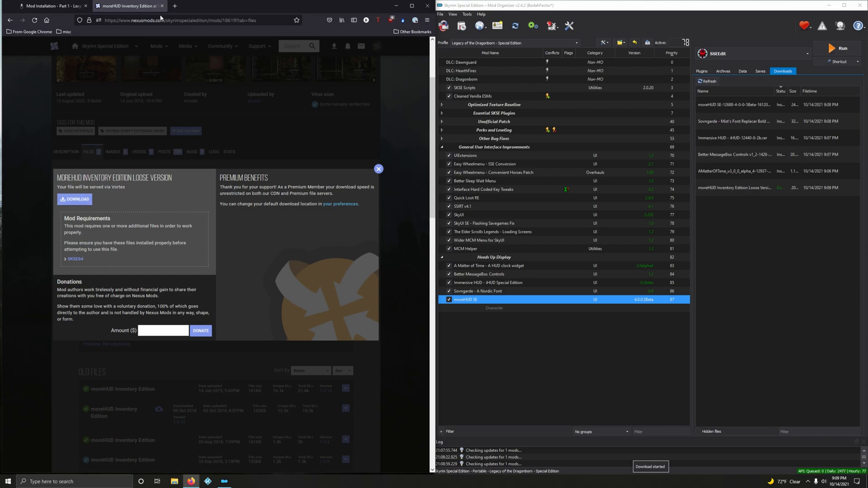
double_click(735, 187)
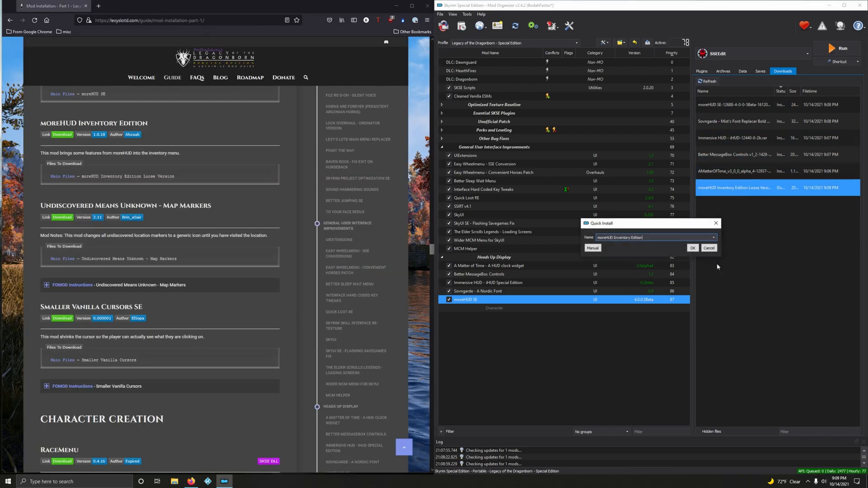
left_click(693, 248)
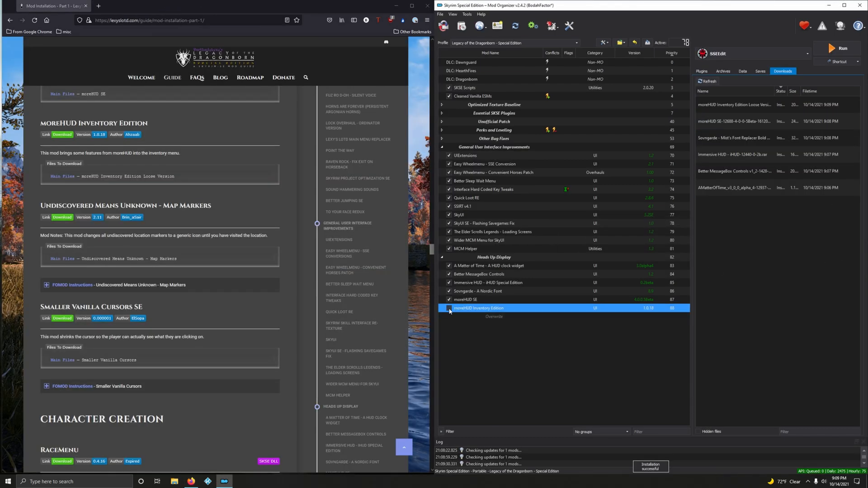
scroll("down", 3)
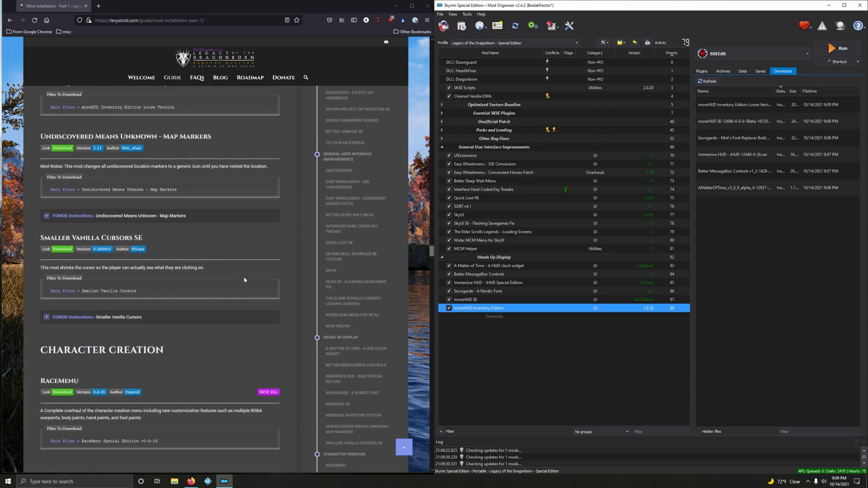
scroll("down", 3)
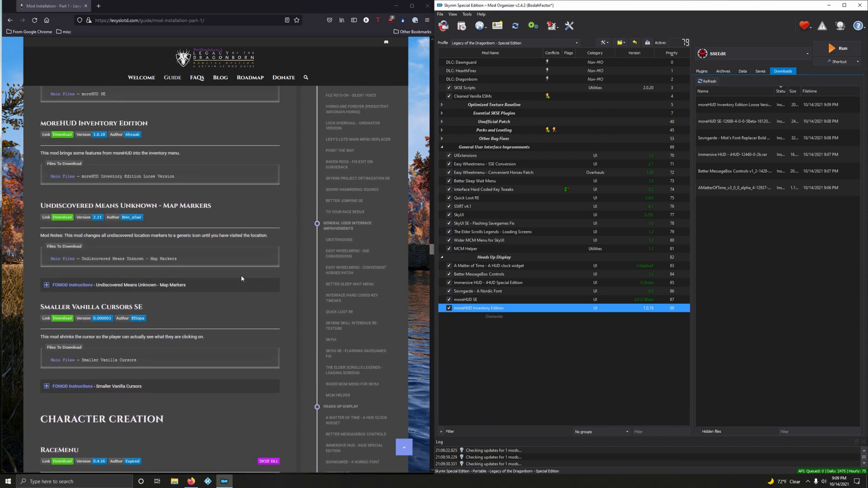
scroll("down", 3)
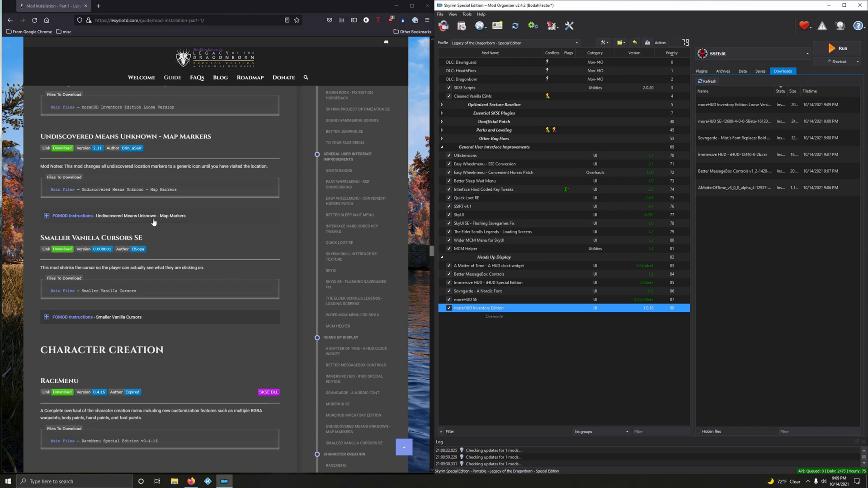
Review the guide's FOMOD notes, download the main Map Markers file and launch its installer in MO2
left_click(73, 216)
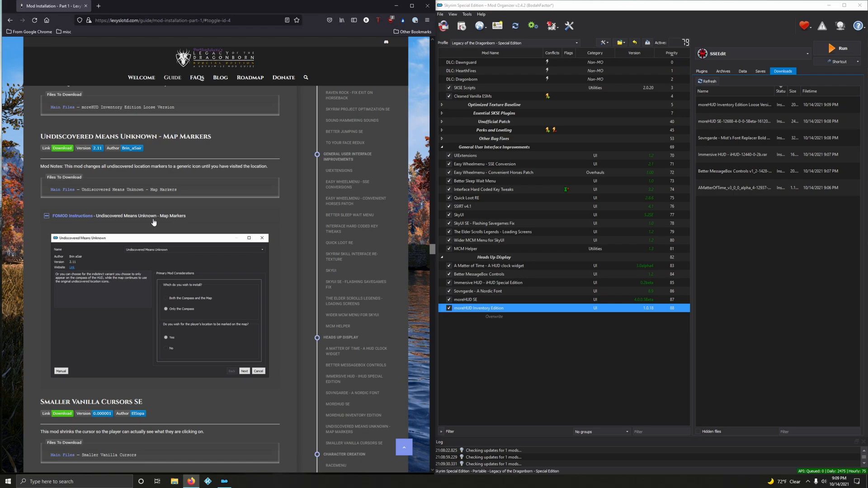
mouse_move(154, 223)
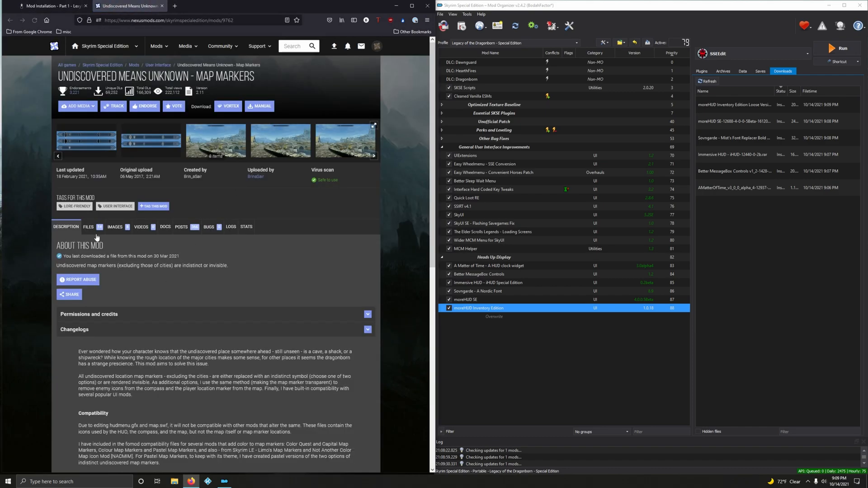
left_click(88, 226)
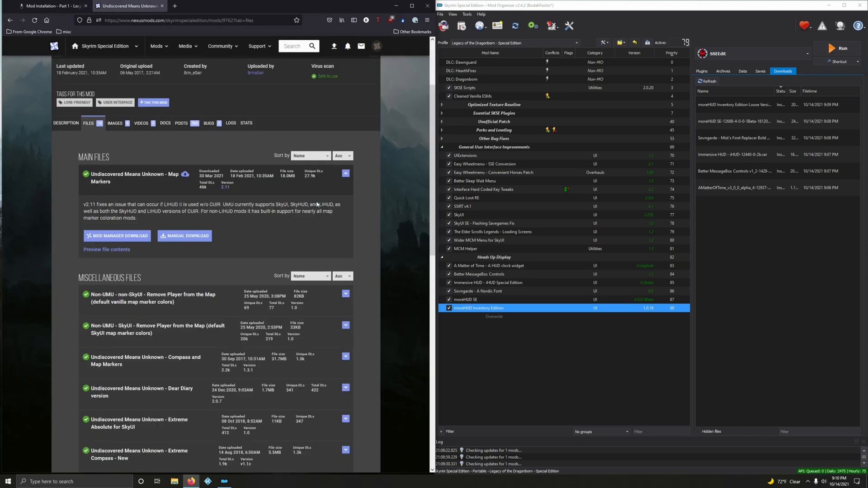
left_click(117, 236)
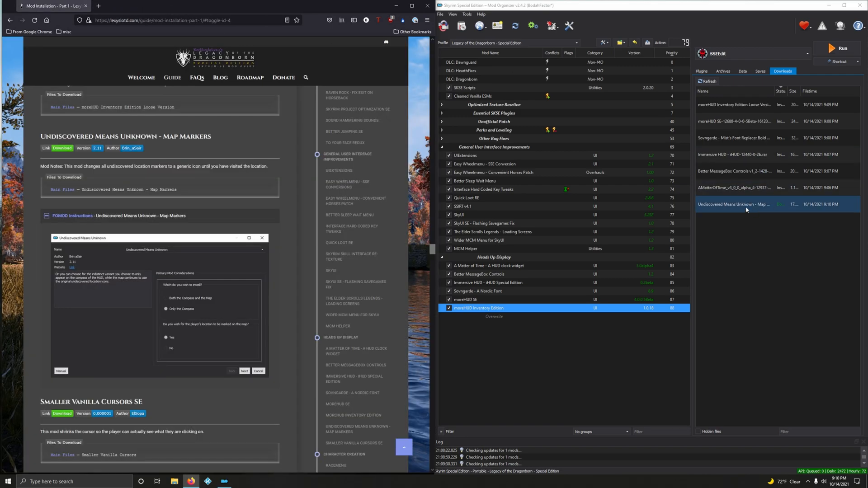
double_click(733, 203)
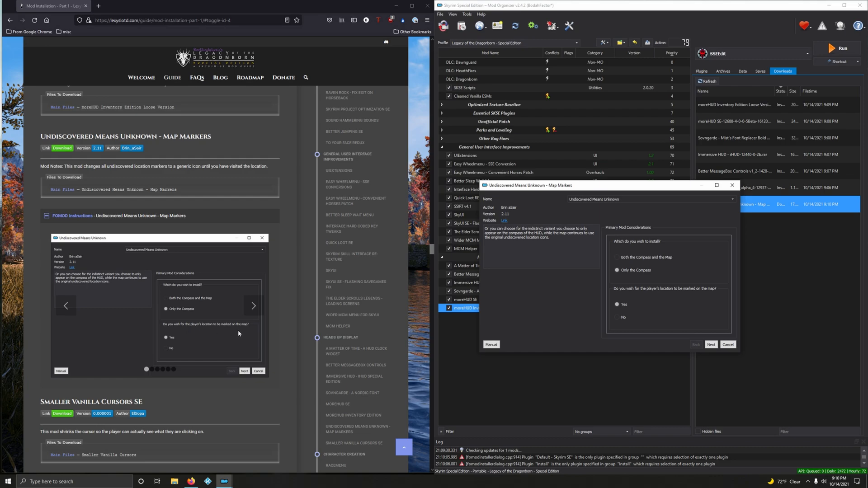
Choose Only the Compass, keep the SkyUI/HUD answers and Default map markers in the FOMOD pages
left_click(711, 345)
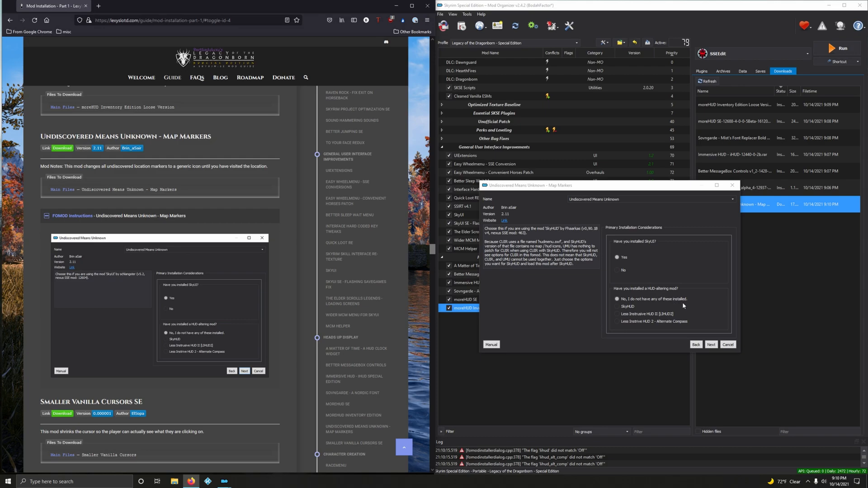
mouse_move(532, 337)
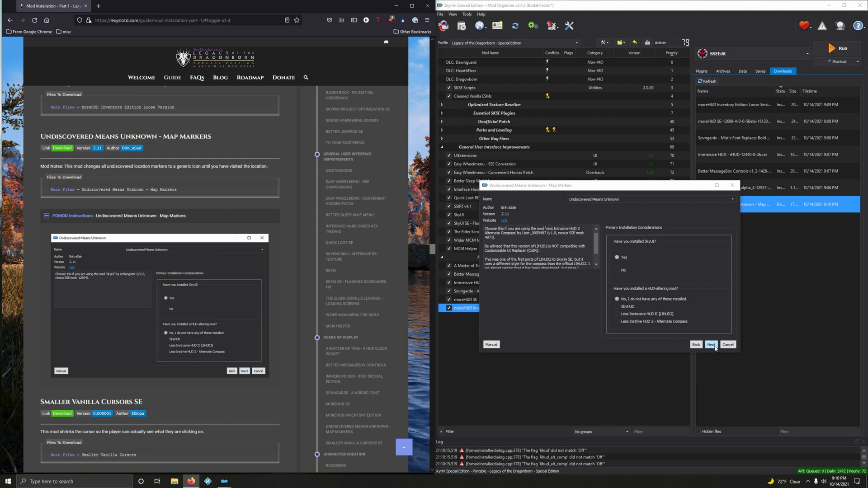
left_click(710, 345)
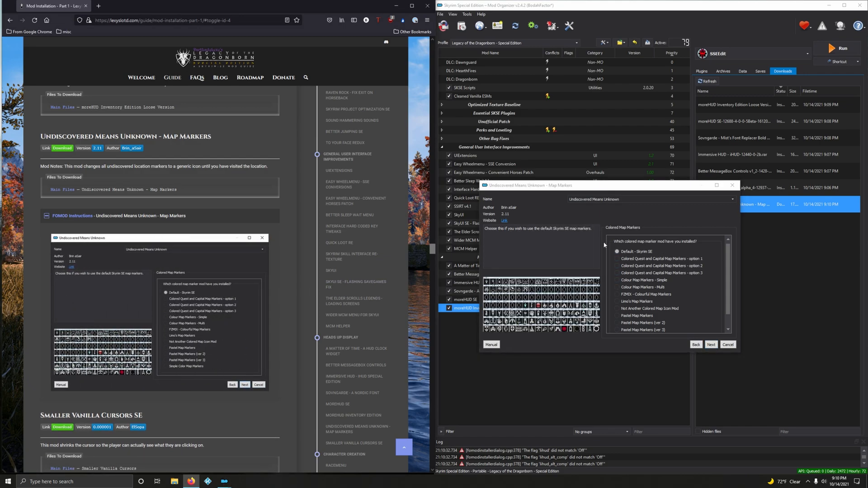
left_click(711, 345)
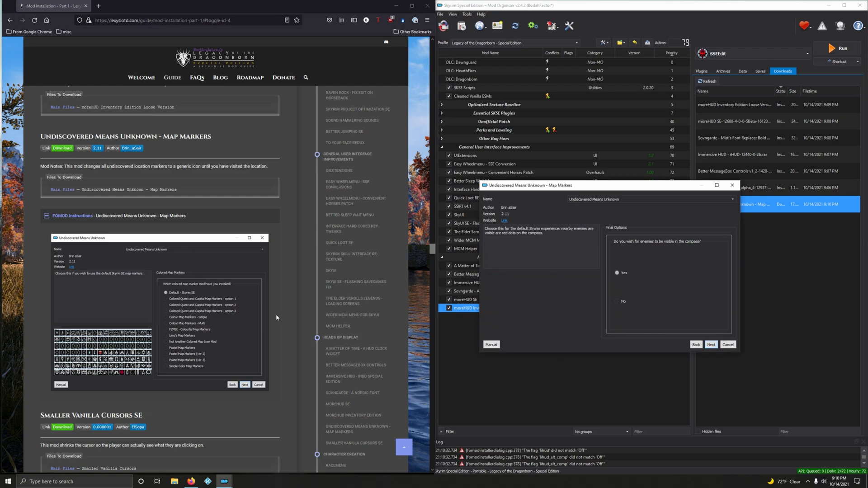
left_click(253, 312)
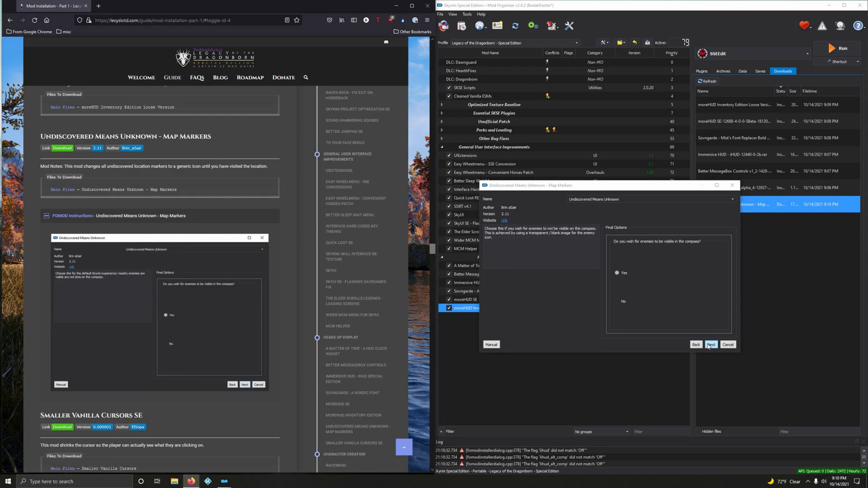
Keep enemies on the compass, pick the Question Mark in a Rhombus icons and finish the install
left_click(711, 345)
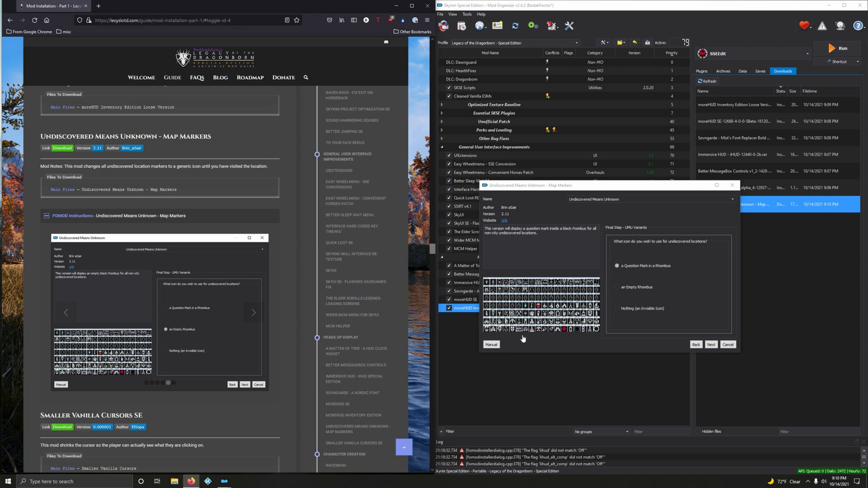
left_click(710, 345)
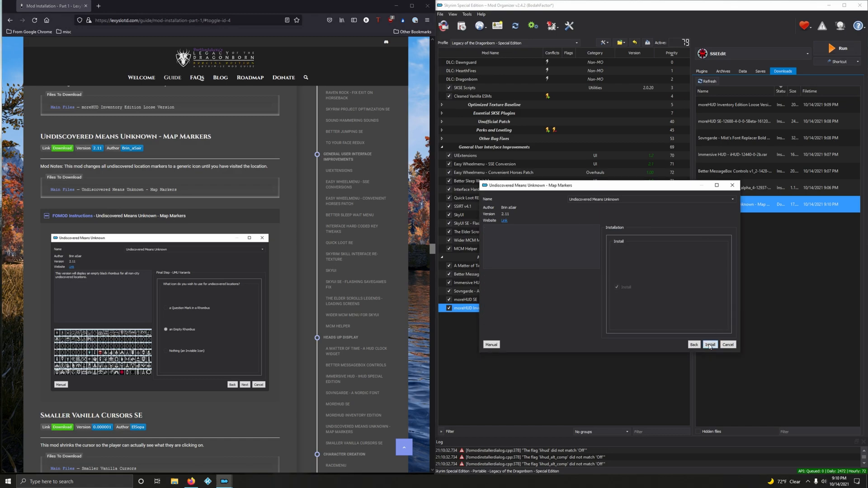
left_click(253, 312)
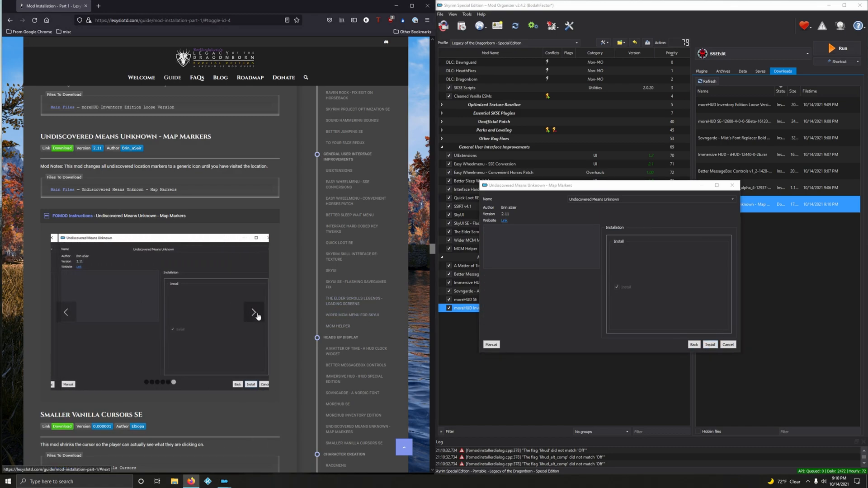
left_click(711, 345)
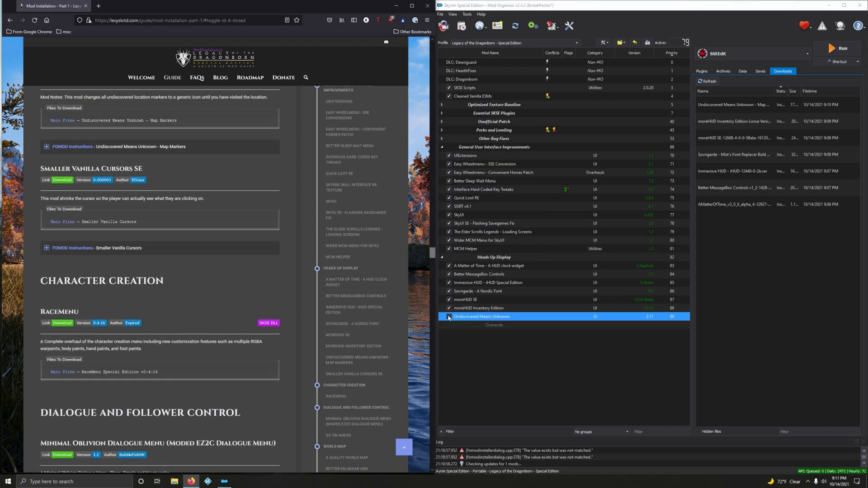
Enable Undiscovered Means Unknown, then send Smaller Vanilla Cursors SE's main file to MO2's downloads
left_click(449, 316)
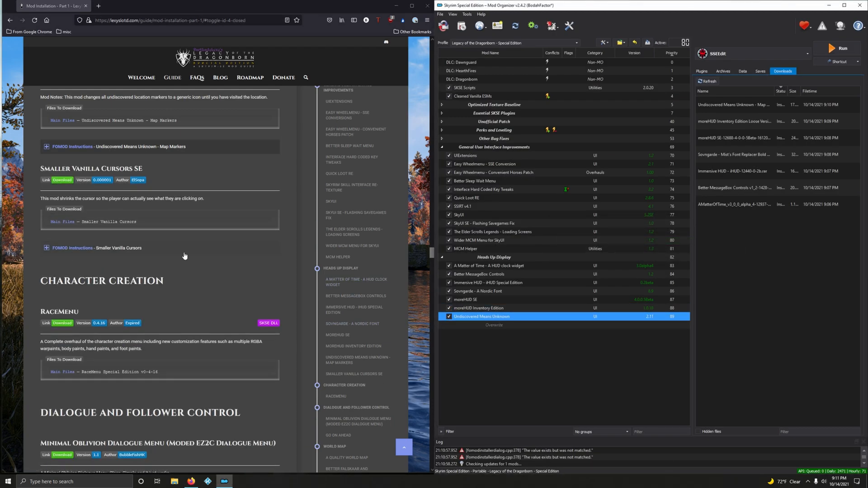
mouse_move(193, 263)
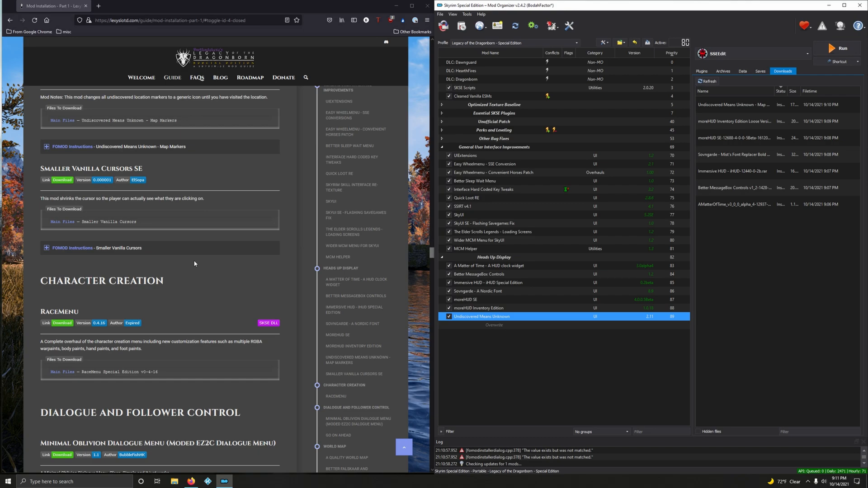
mouse_move(216, 260)
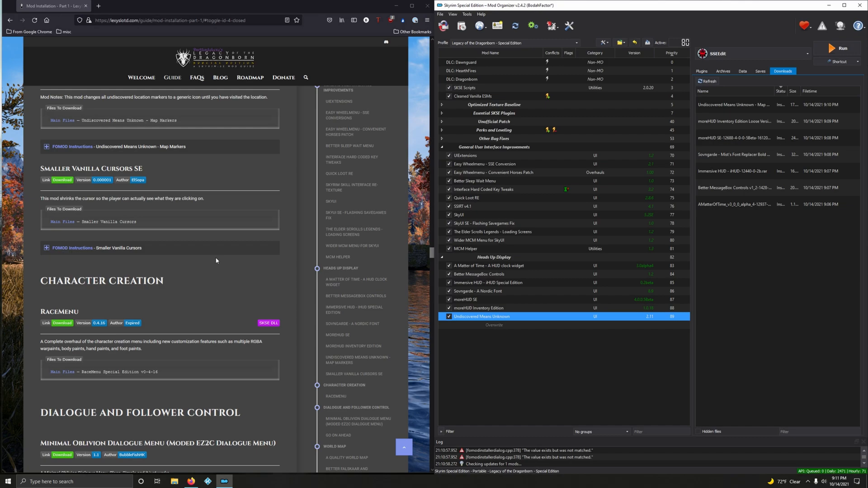
mouse_move(60, 187)
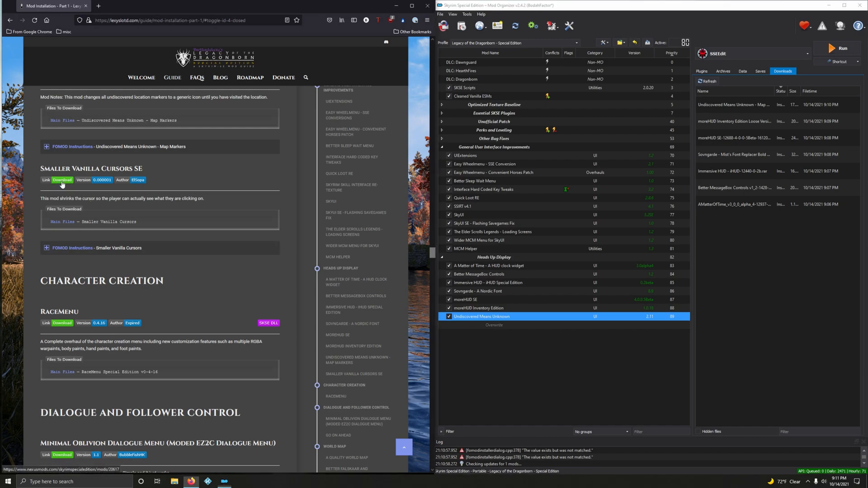
left_click(62, 180)
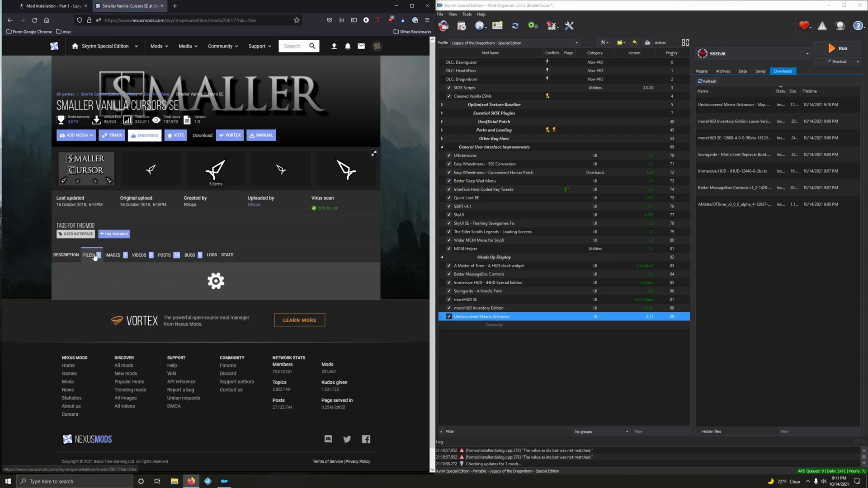
left_click(88, 255)
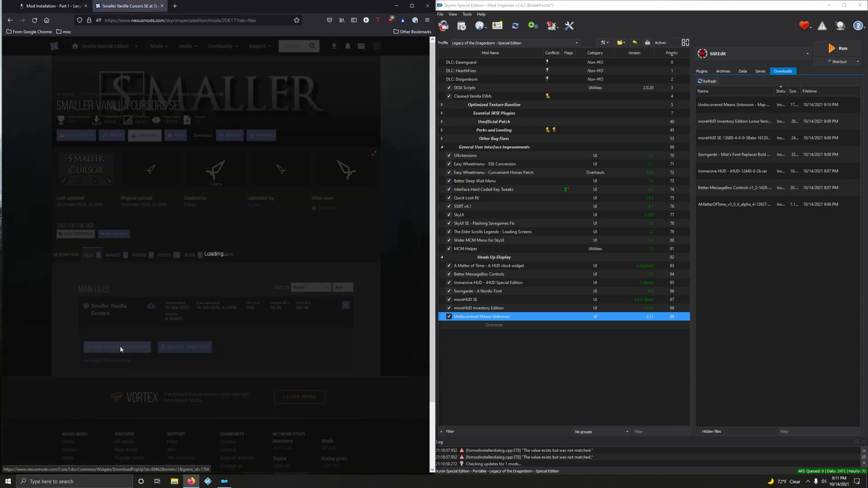
left_click(117, 348)
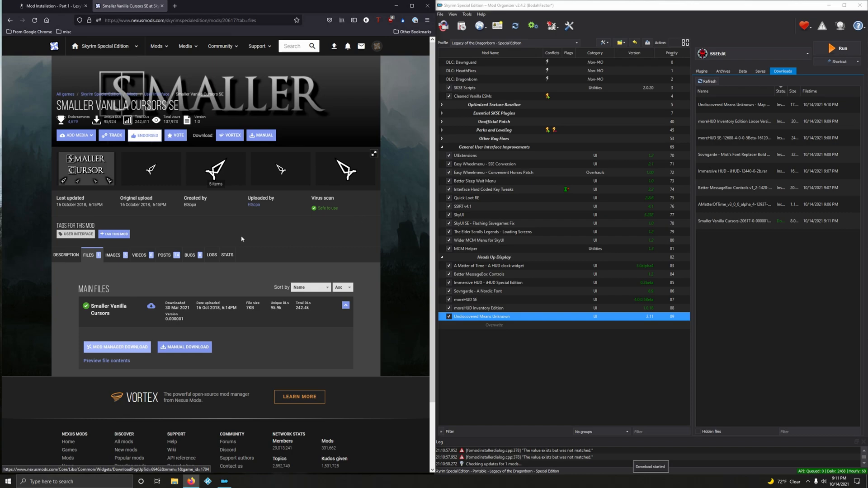
mouse_move(173, 179)
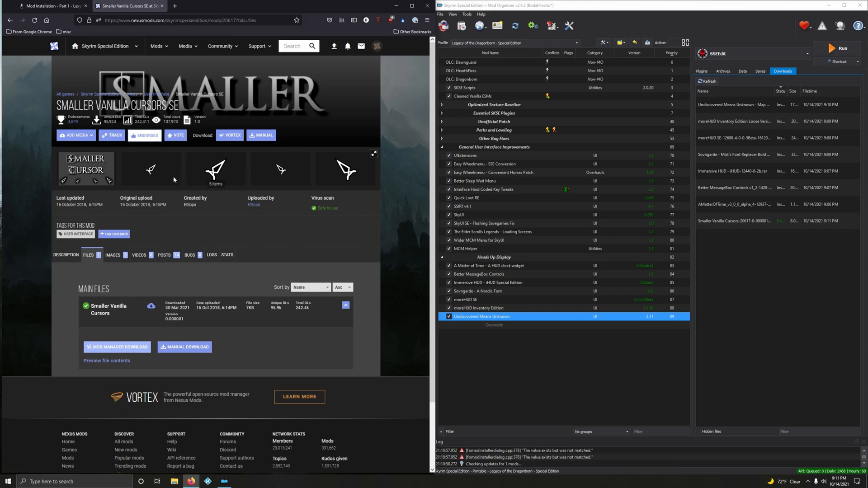
left_click(151, 169)
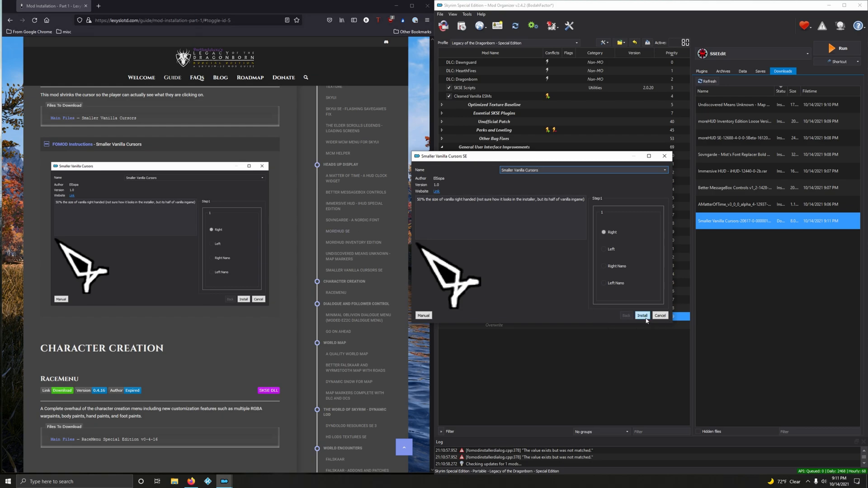
Install Smaller Vanilla Cursors SE with the right-handed variant and enable it under Heads Up Display
left_click(642, 316)
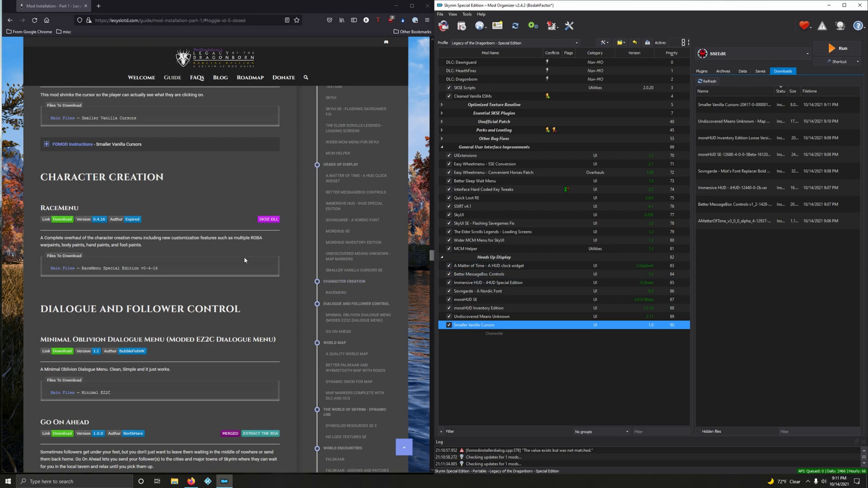
scroll("down", 3)
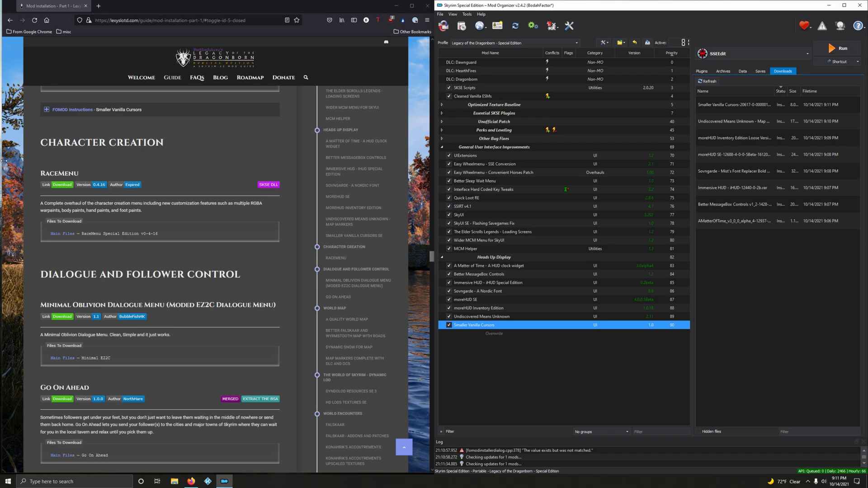
mouse_move(56, 166)
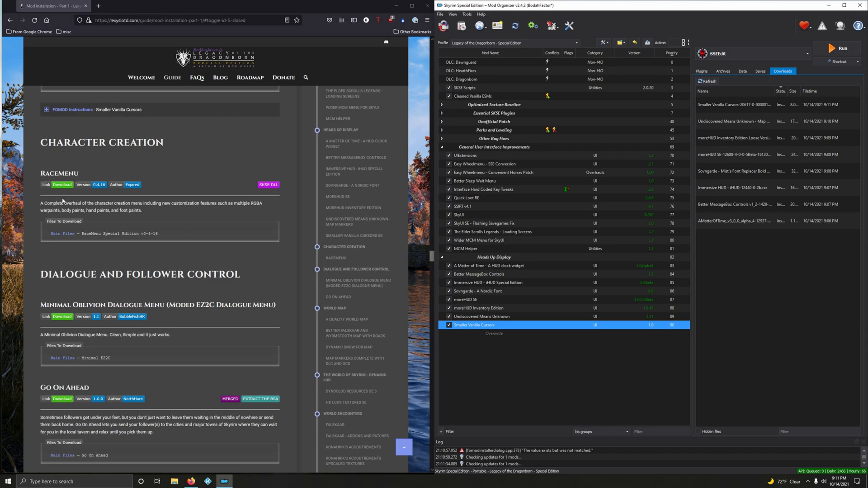
mouse_move(71, 195)
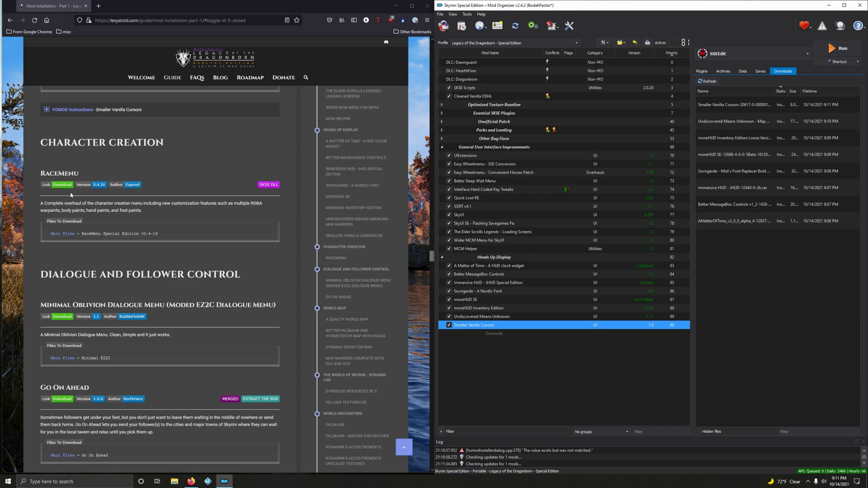